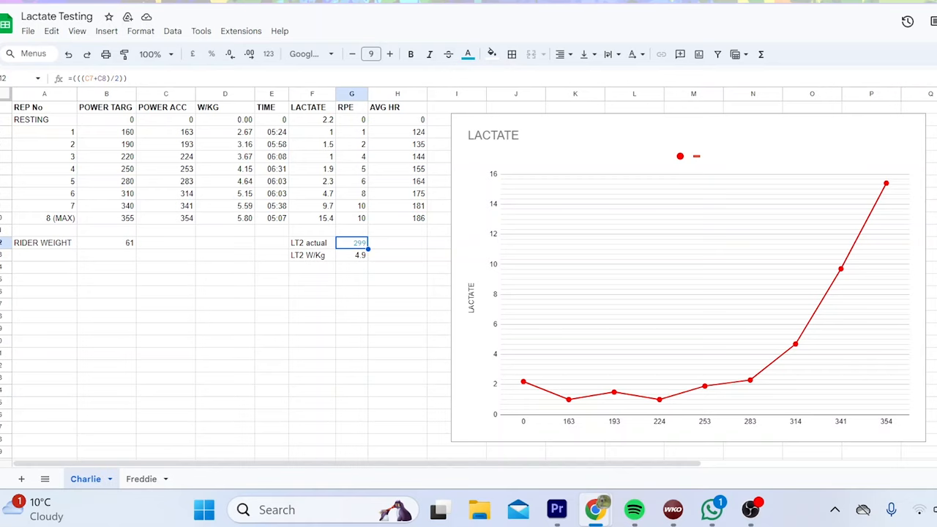
pyautogui.moveTo(193, 273)
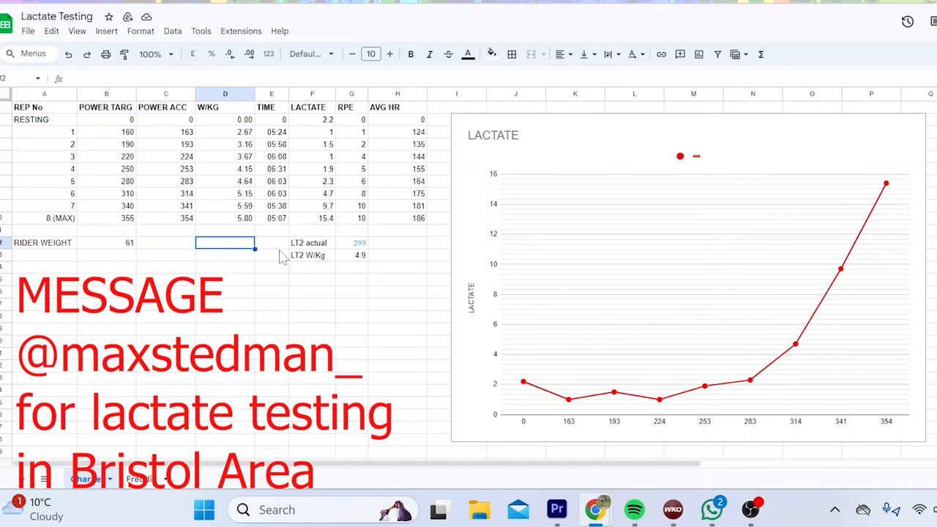
pyautogui.moveTo(300, 297)
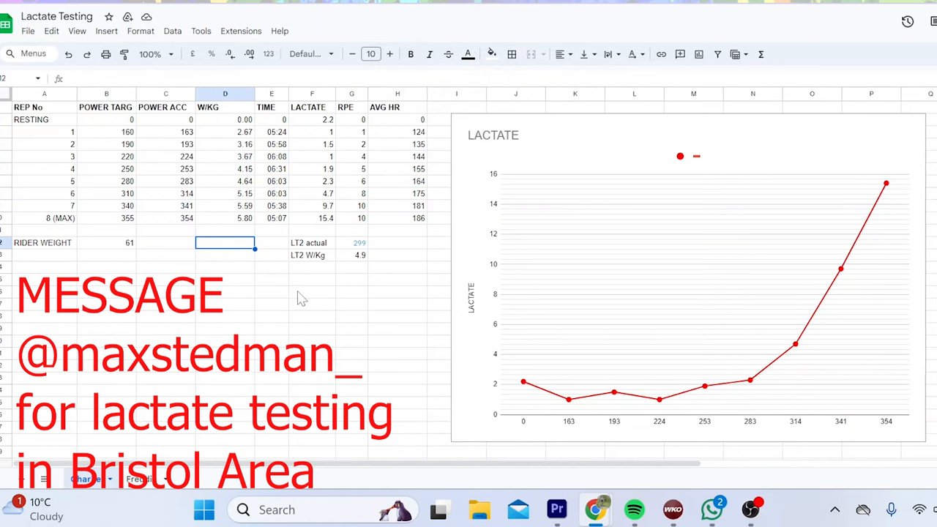
# Point out the 160 W first-rep and 355 W max-rep targets, then scroll to the stream graphs.
pyautogui.click(311, 267)
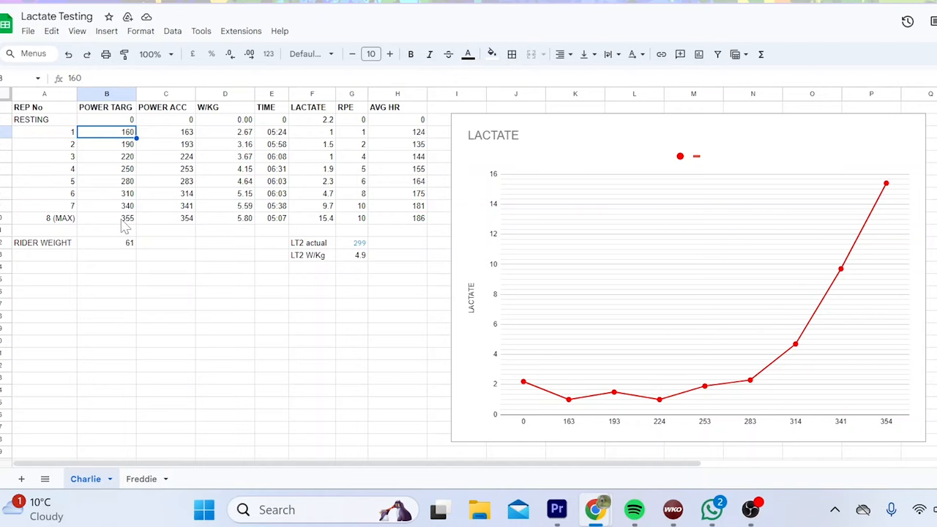
pyautogui.click(106, 217)
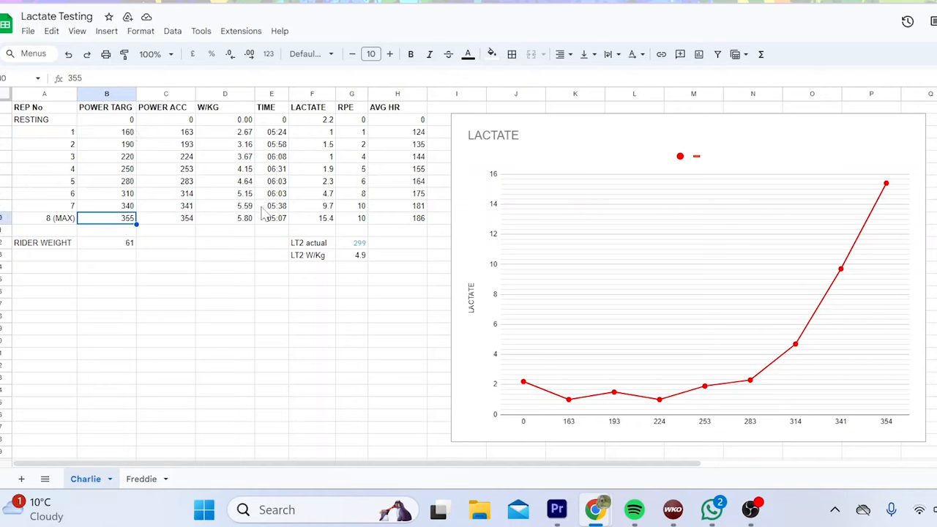
pyautogui.moveTo(283, 77)
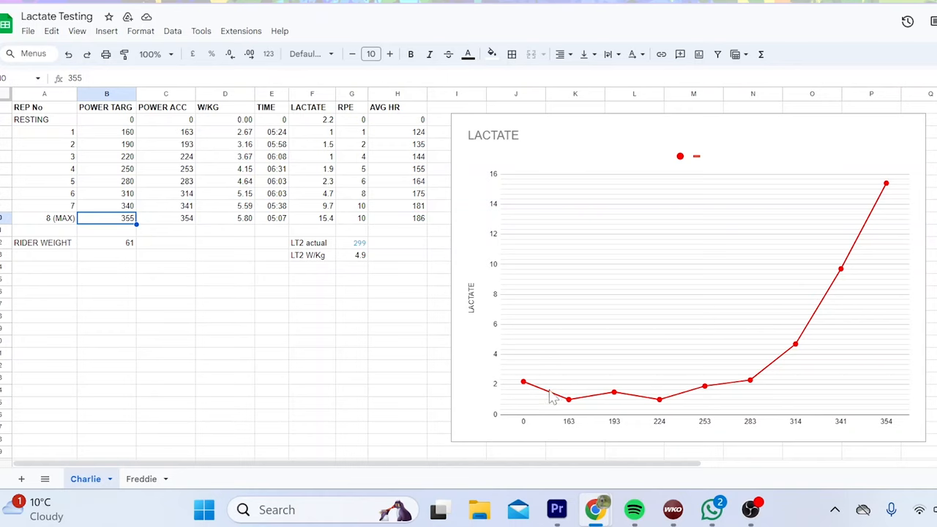
pyautogui.moveTo(655, 408)
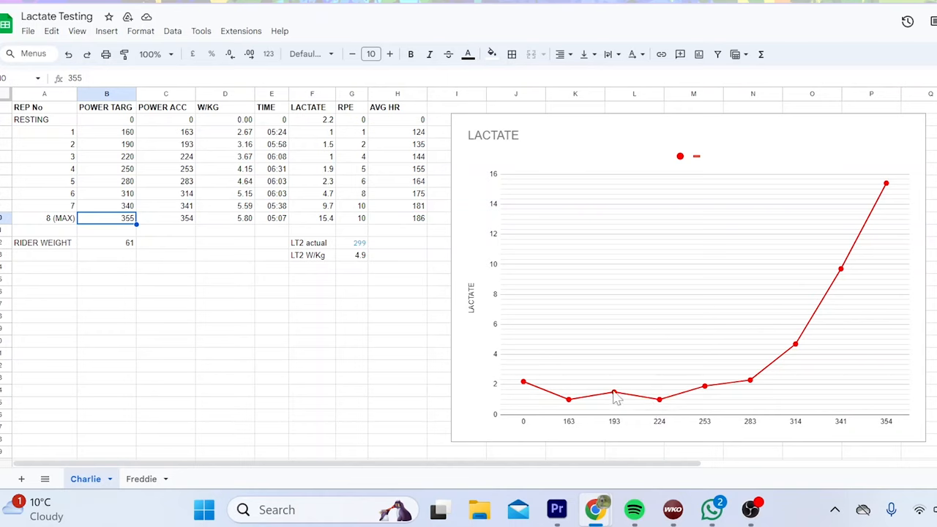
pyautogui.moveTo(634, 408)
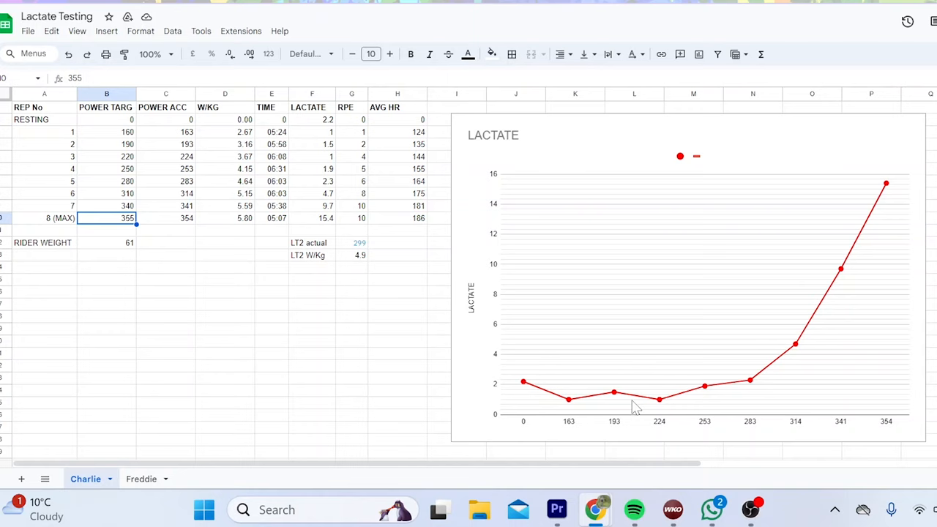
pyautogui.moveTo(673, 412)
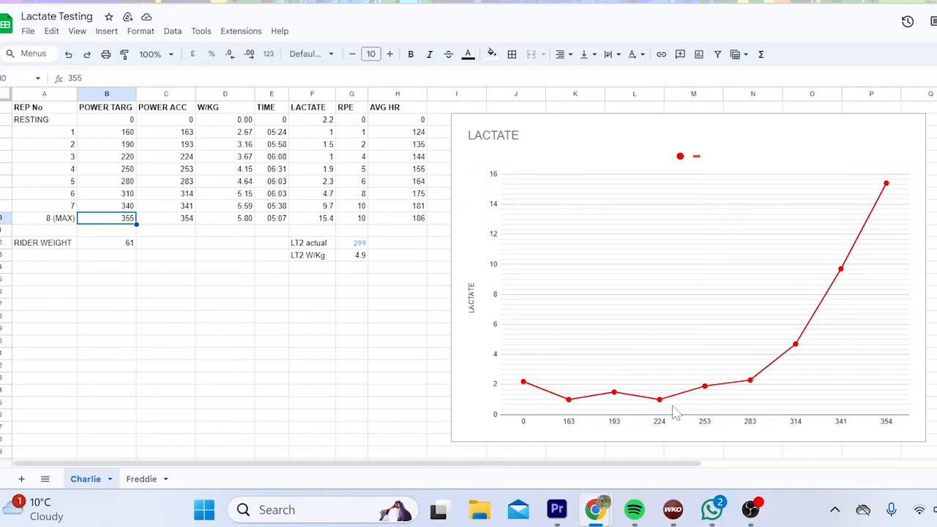
pyautogui.moveTo(696, 420)
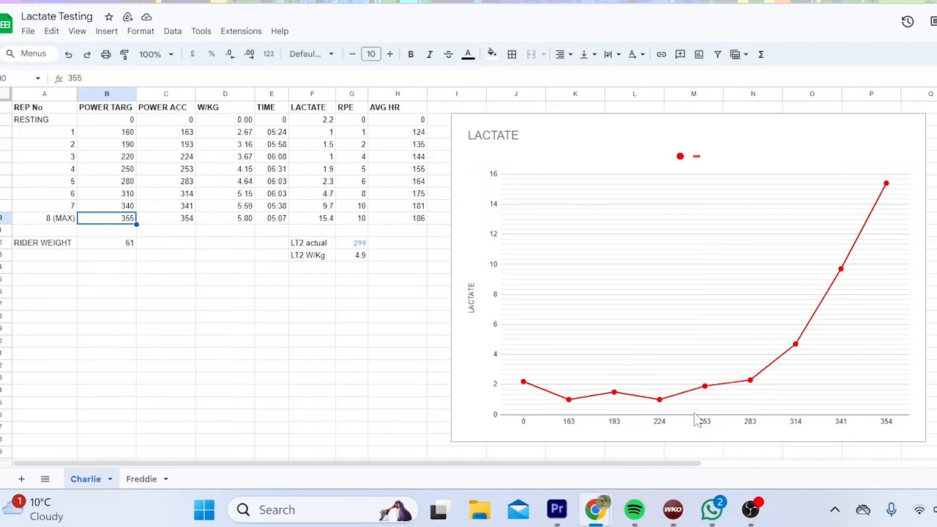
pyautogui.moveTo(684, 320)
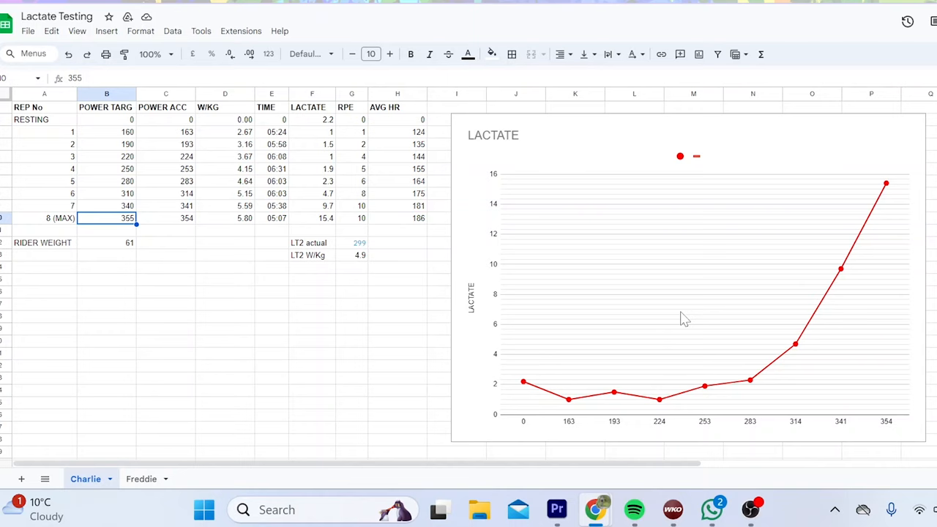
pyautogui.moveTo(684, 379)
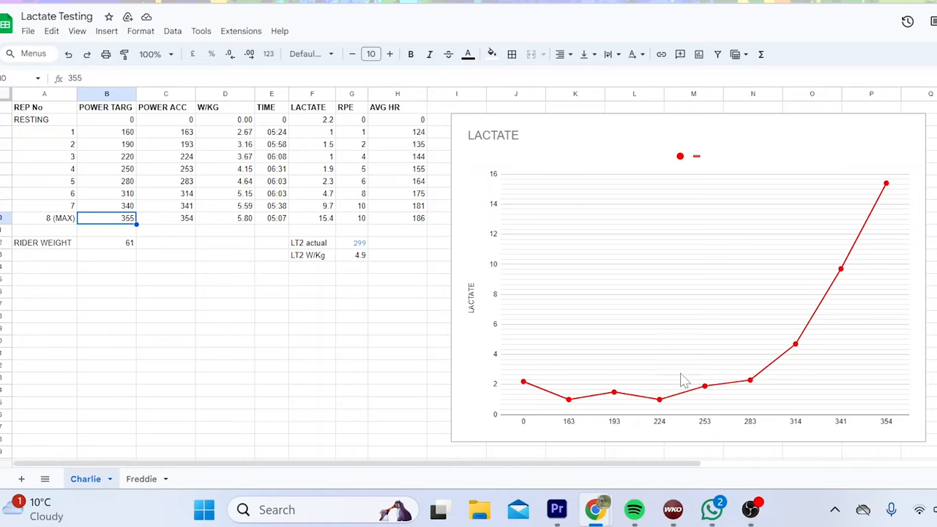
pyautogui.moveTo(690, 390)
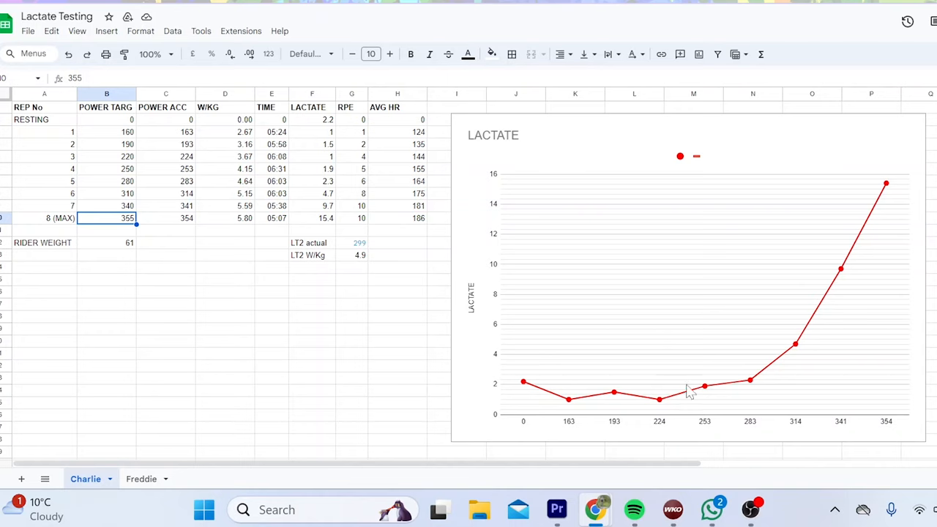
pyautogui.moveTo(353, 247)
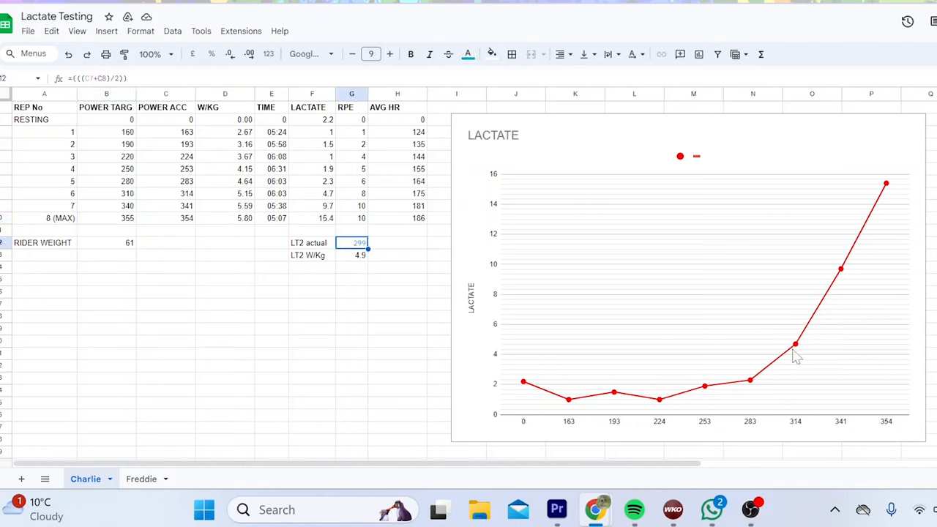
pyautogui.moveTo(777, 367)
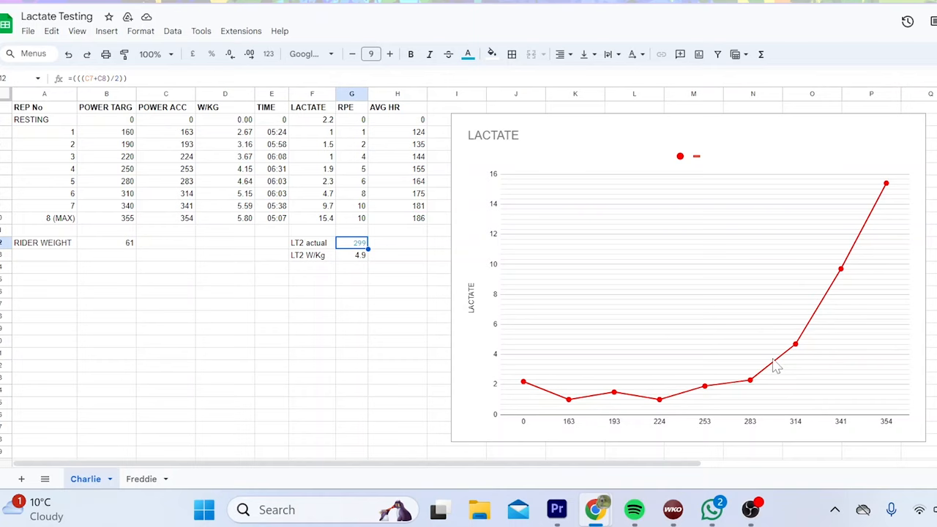
pyautogui.moveTo(768, 322)
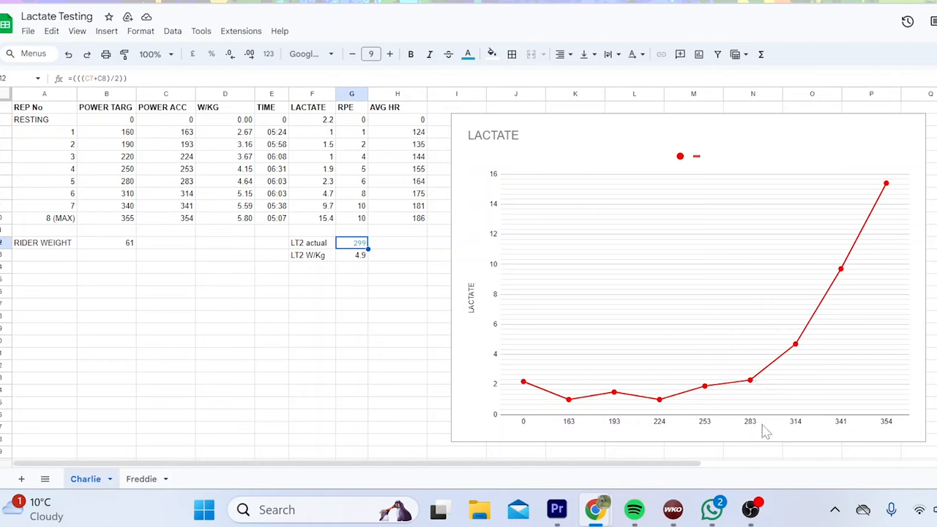
pyautogui.moveTo(809, 321)
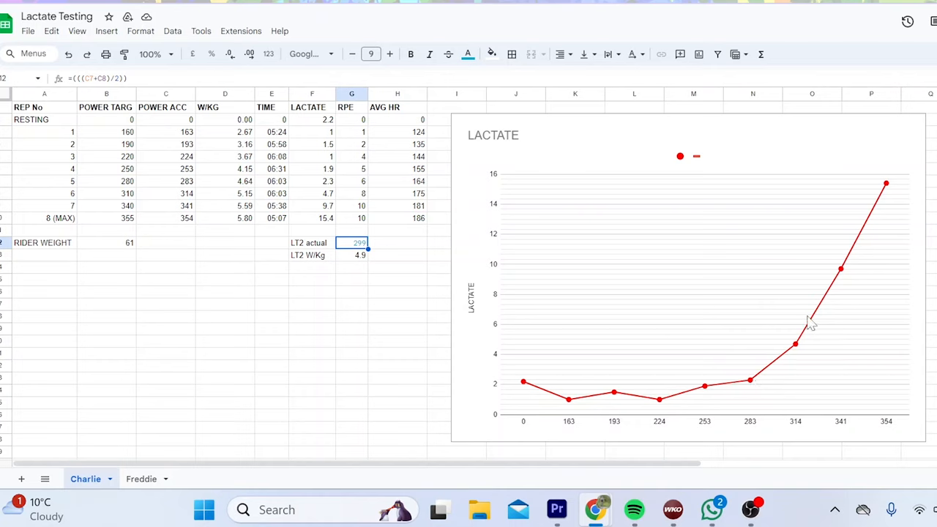
pyautogui.moveTo(778, 352)
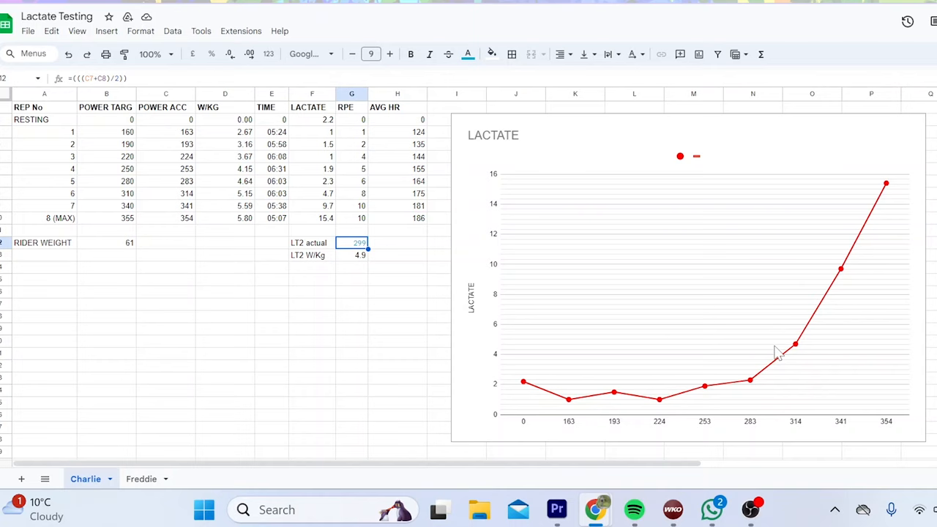
pyautogui.moveTo(784, 322)
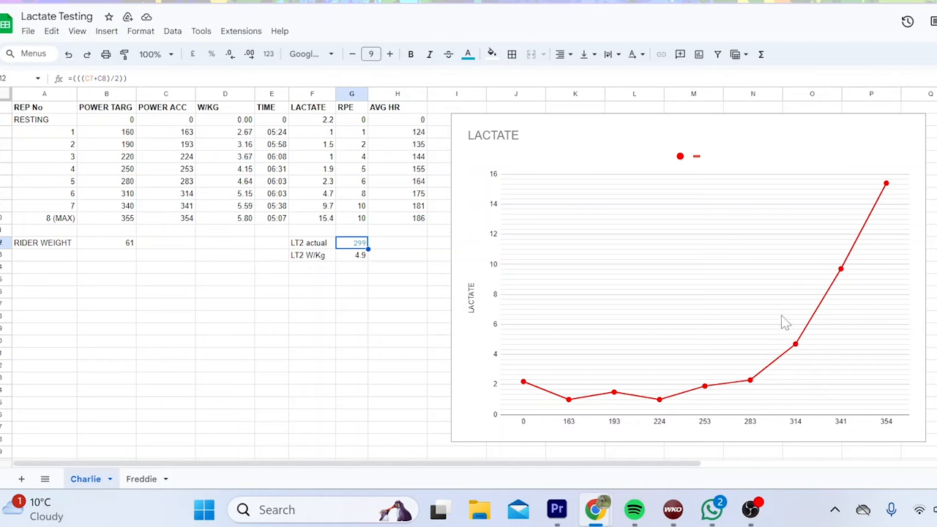
pyautogui.moveTo(792, 404)
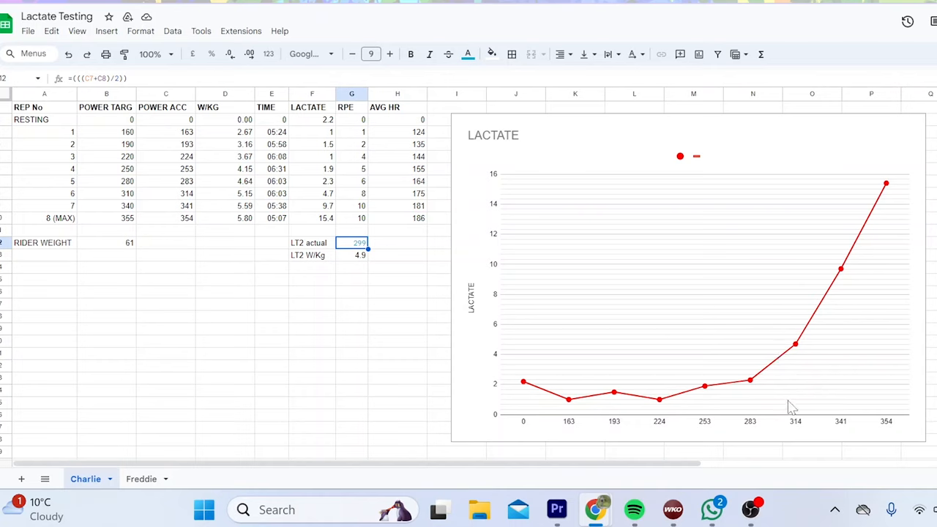
pyautogui.moveTo(896, 390)
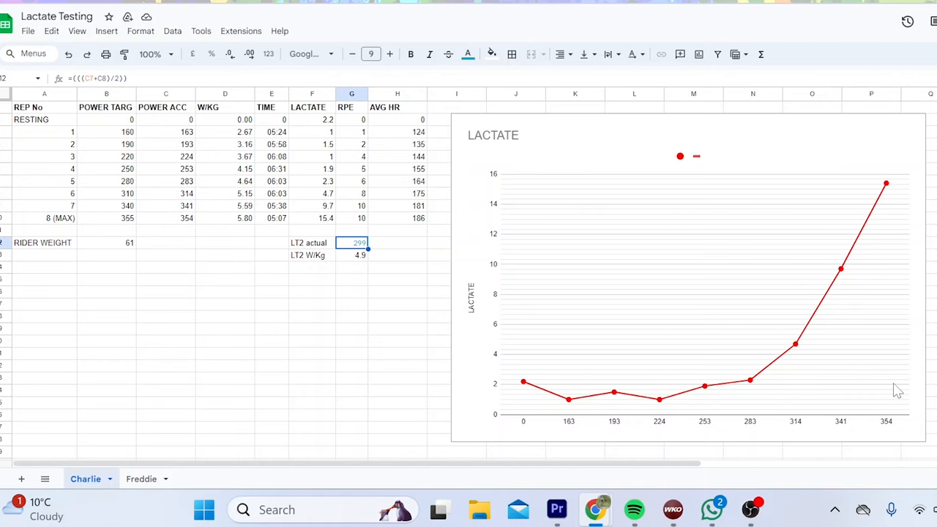
pyautogui.moveTo(750, 326)
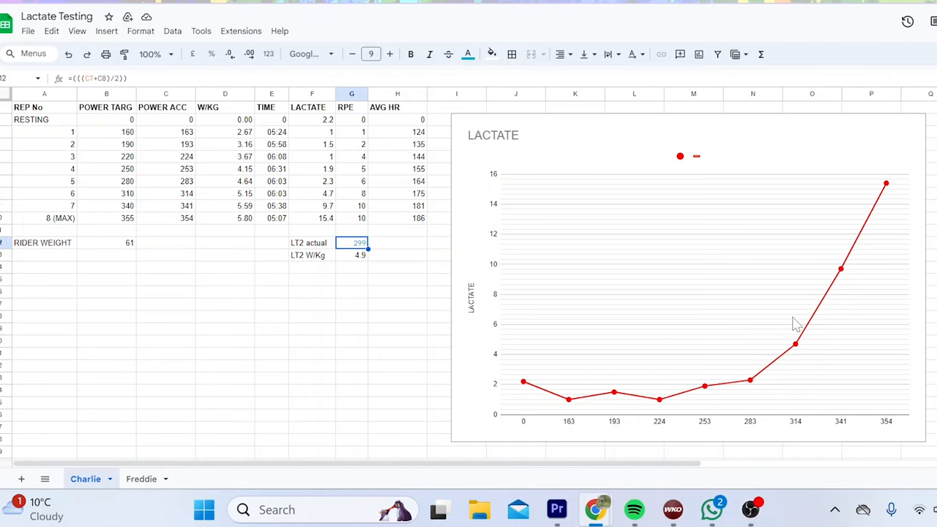
pyautogui.moveTo(816, 374)
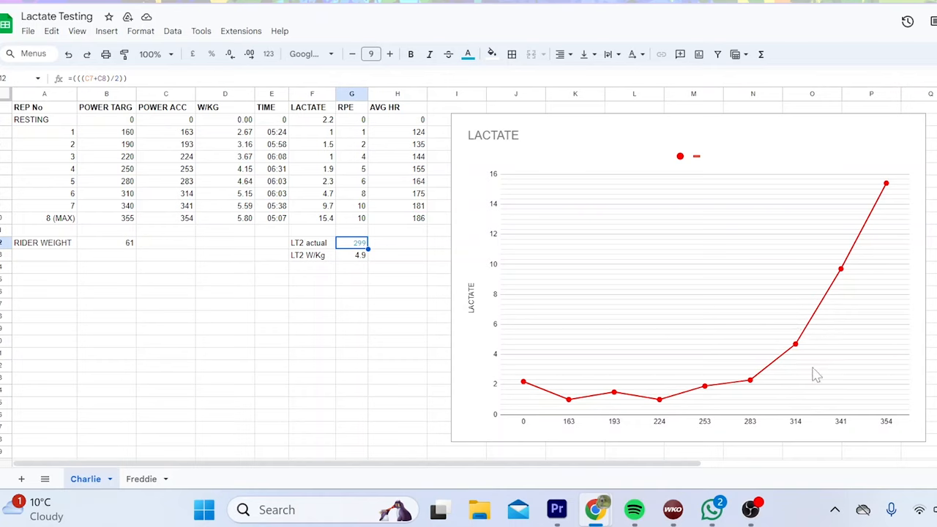
pyautogui.moveTo(796, 392)
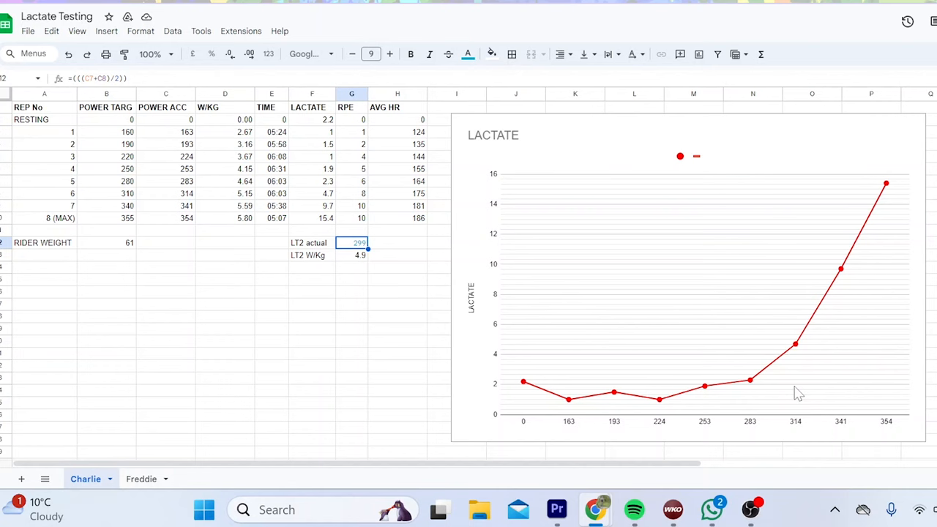
pyautogui.moveTo(795, 320)
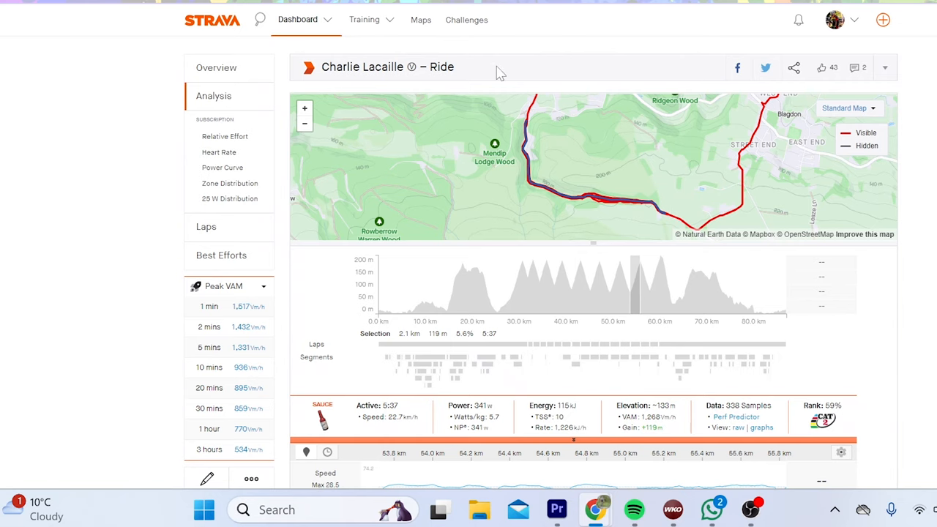
pyautogui.scroll(-3)
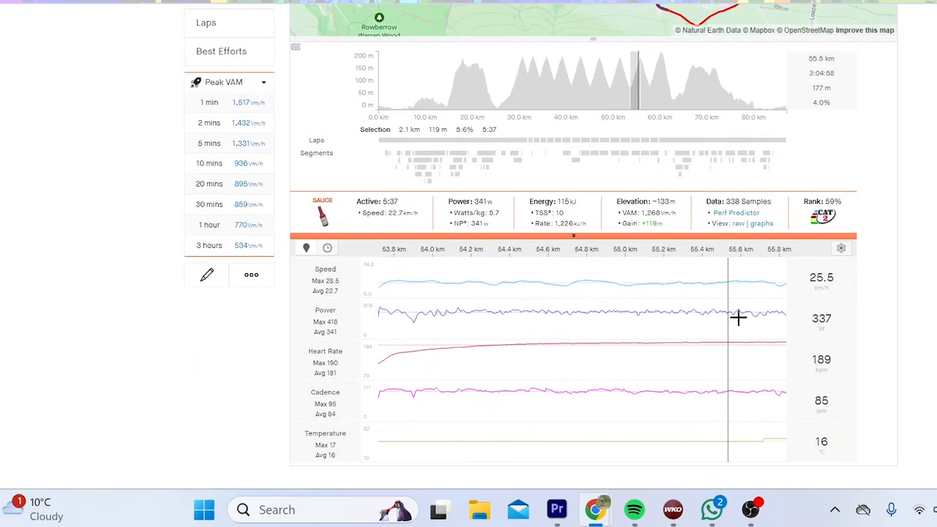
pyautogui.moveTo(769, 293)
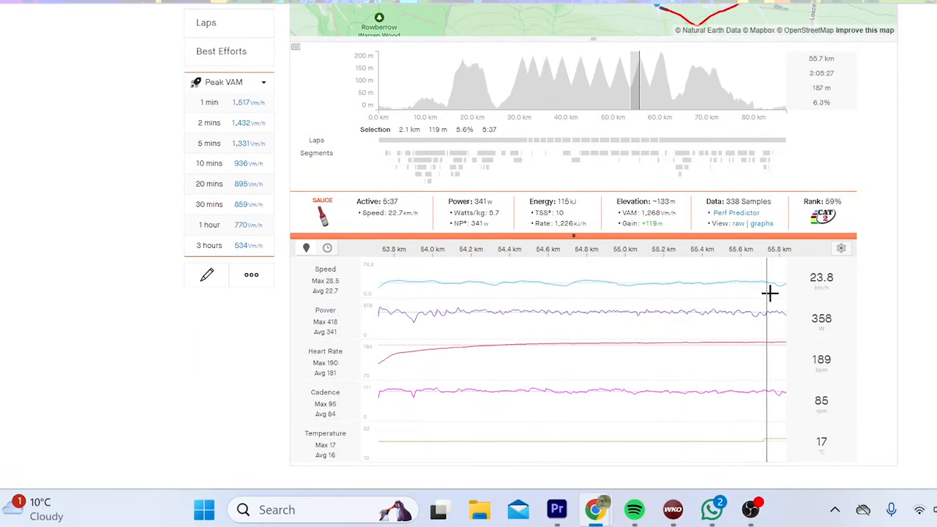
pyautogui.moveTo(778, 286)
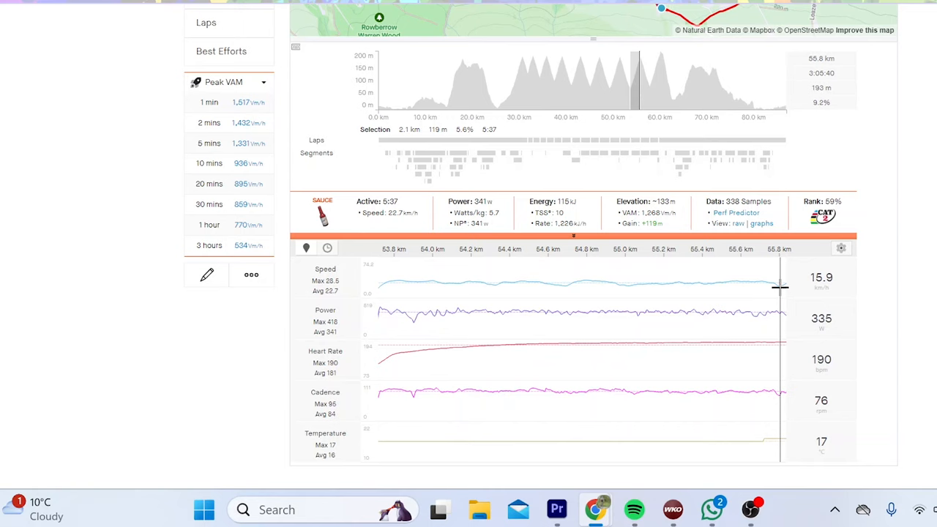
pyautogui.moveTo(626, 150)
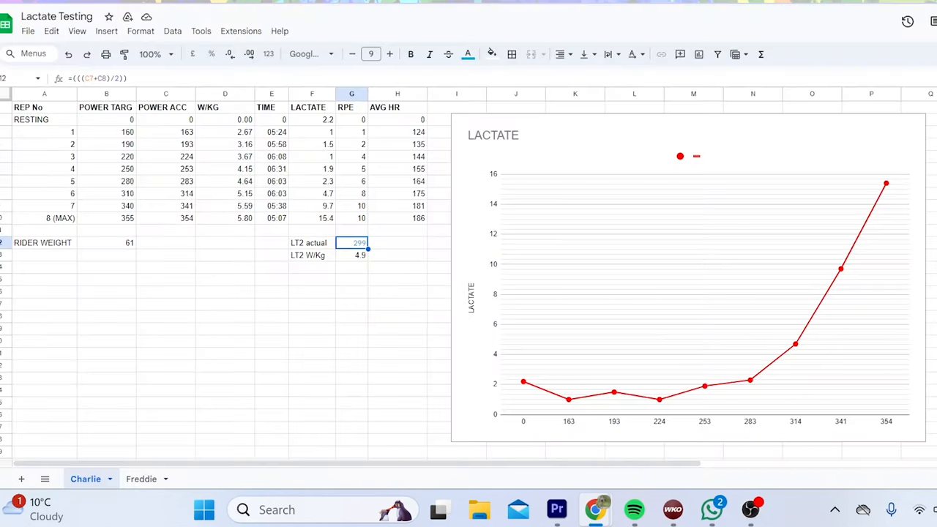
pyautogui.moveTo(796, 318)
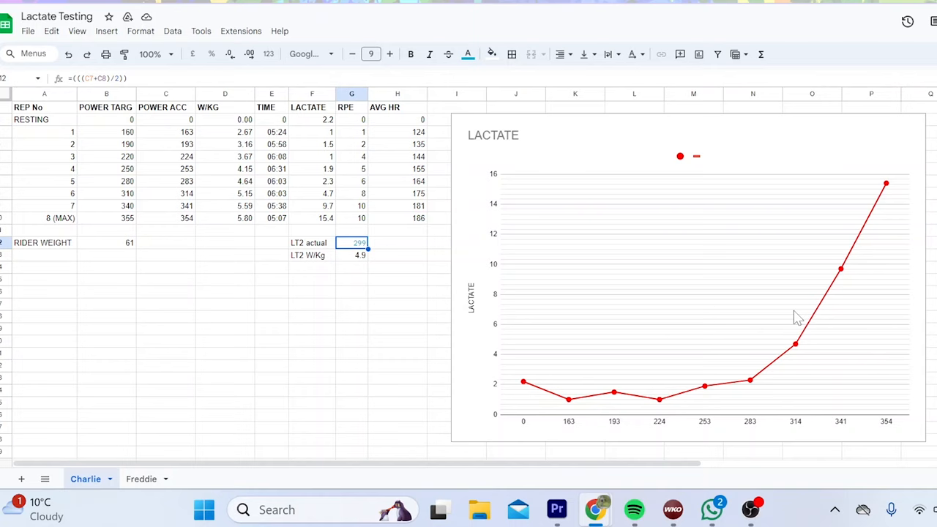
pyautogui.moveTo(748, 386)
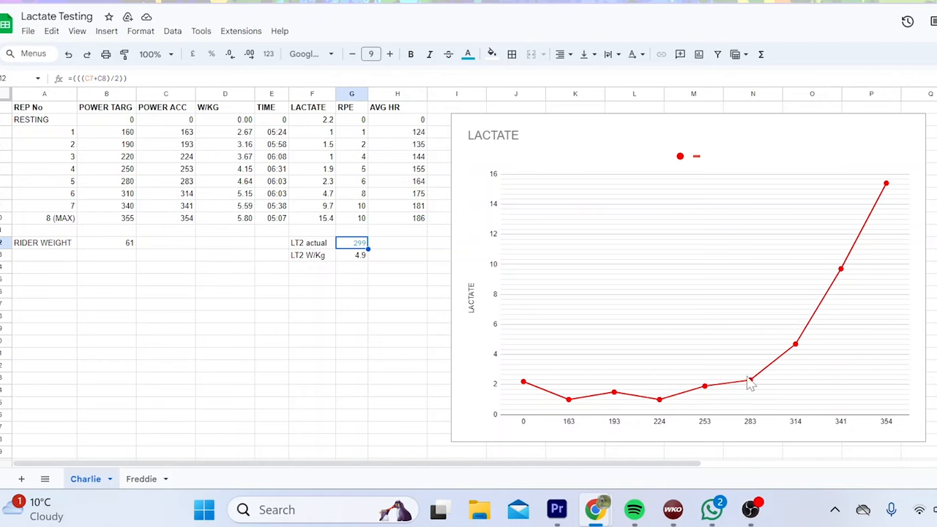
pyautogui.moveTo(833, 229)
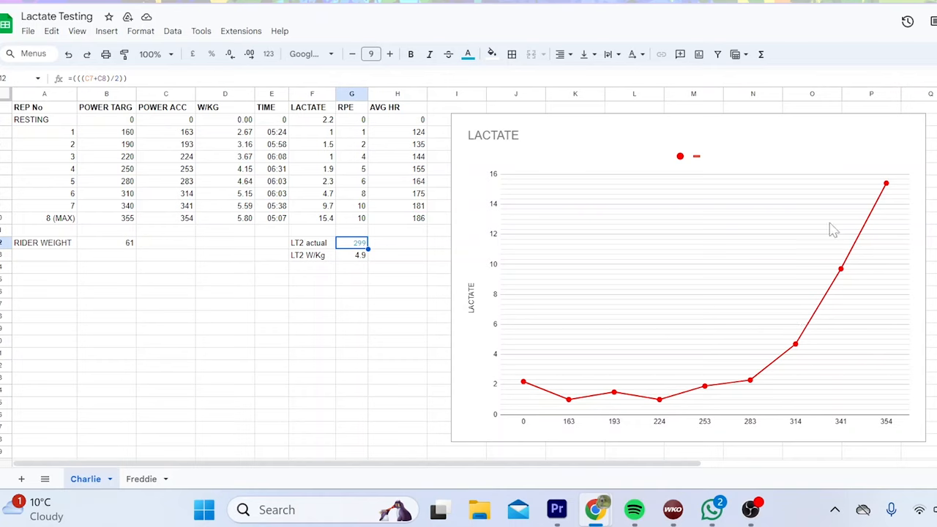
pyautogui.moveTo(573, 366)
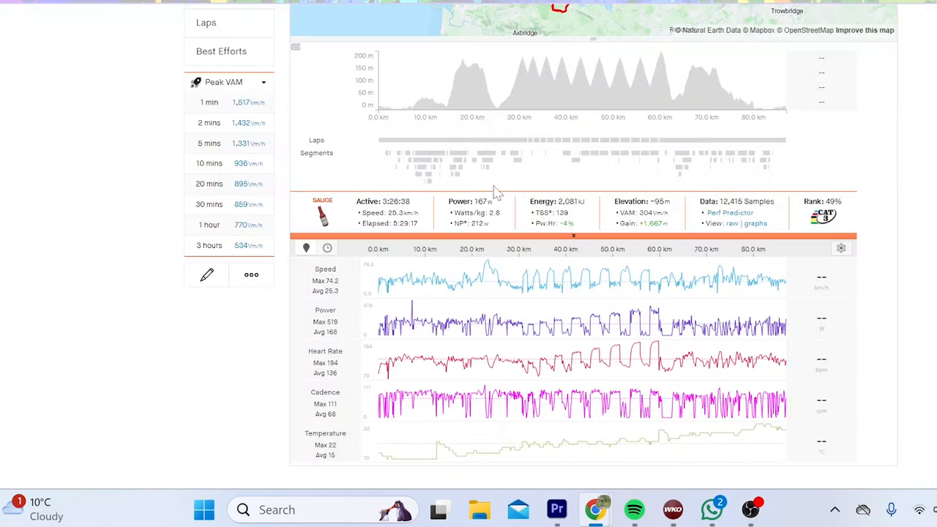
pyautogui.moveTo(576, 146)
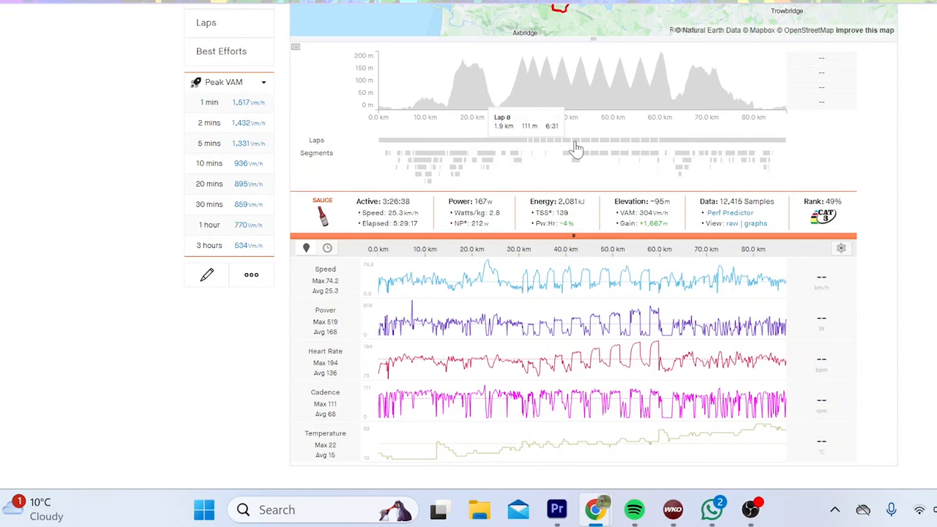
pyautogui.click(576, 140)
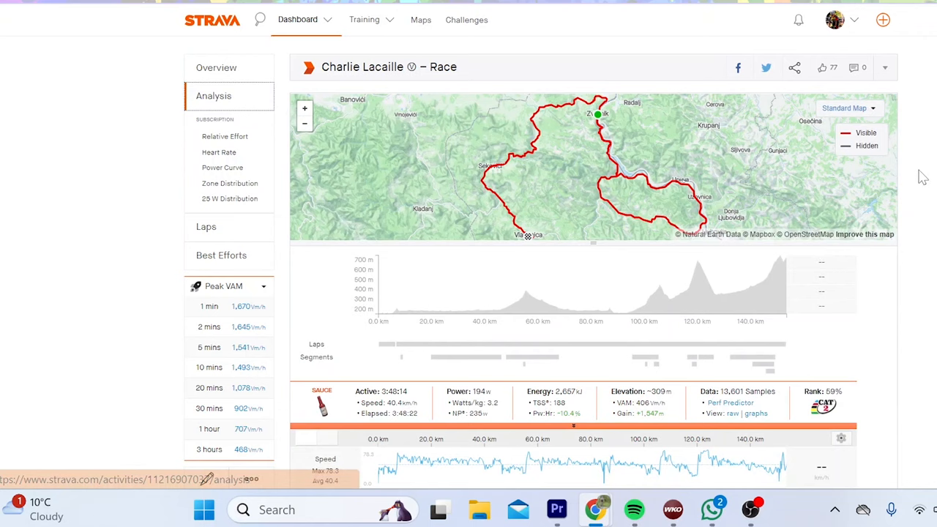
# Focus the race charts on the Glogova uspon segment (2:58, 294 W, 4.9 W/kg).
pyautogui.scroll(-3)
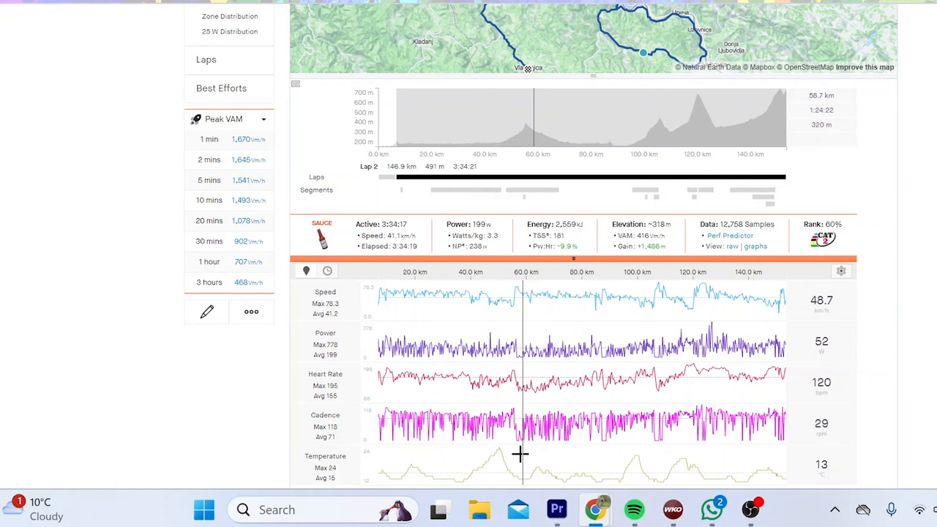
pyautogui.moveTo(491, 445)
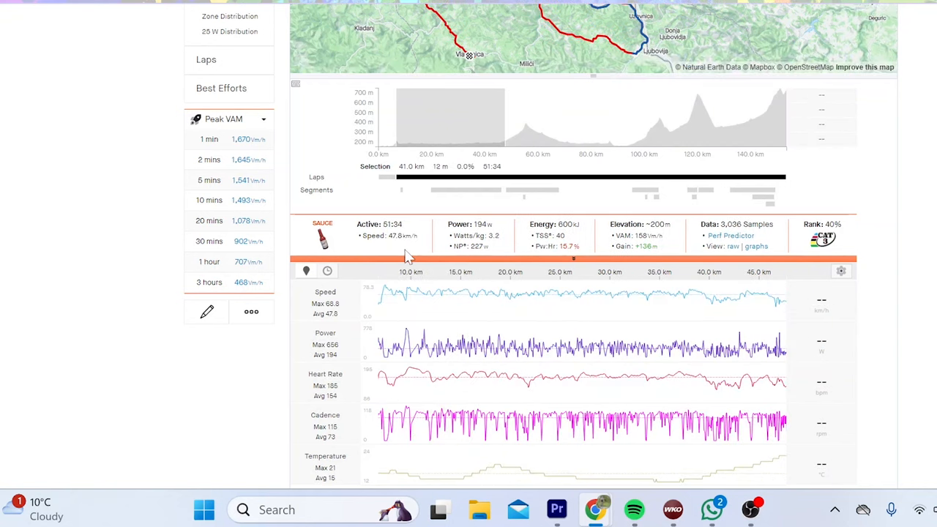
pyautogui.moveTo(705, 396)
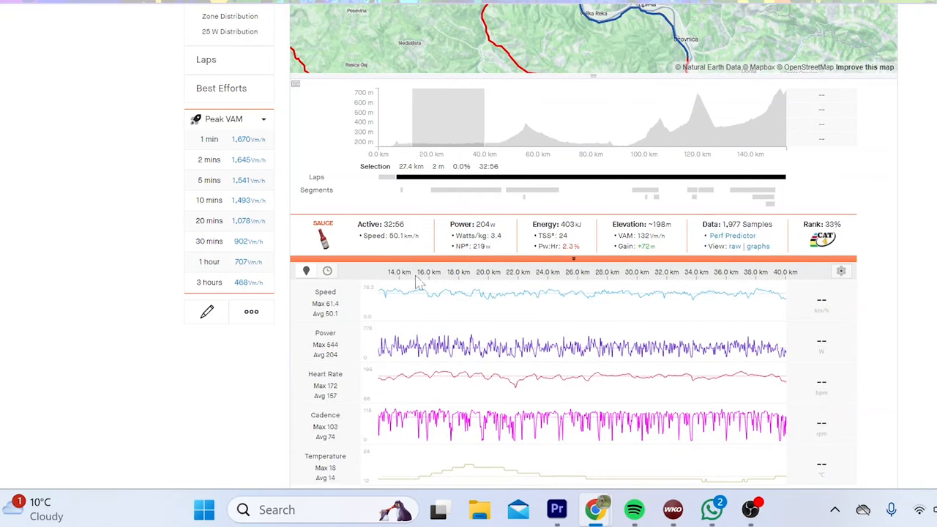
pyautogui.moveTo(524, 233)
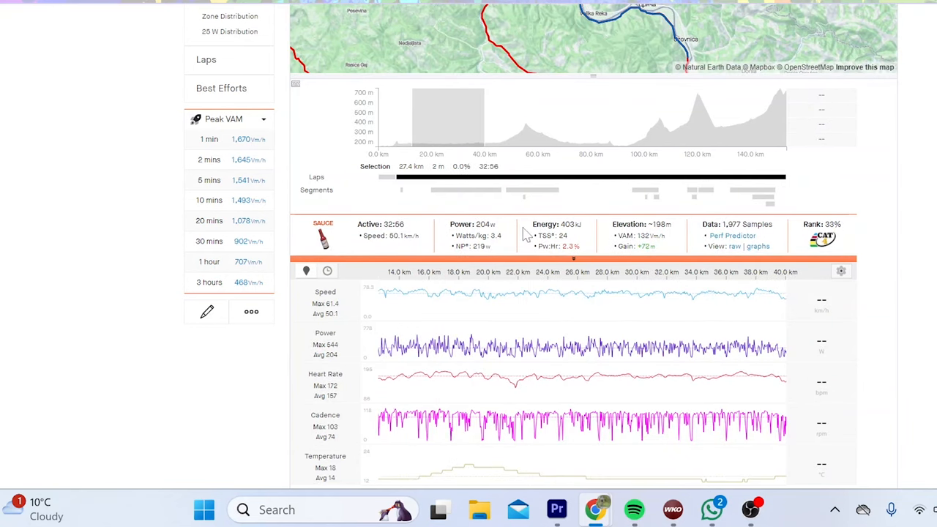
pyautogui.moveTo(520, 203)
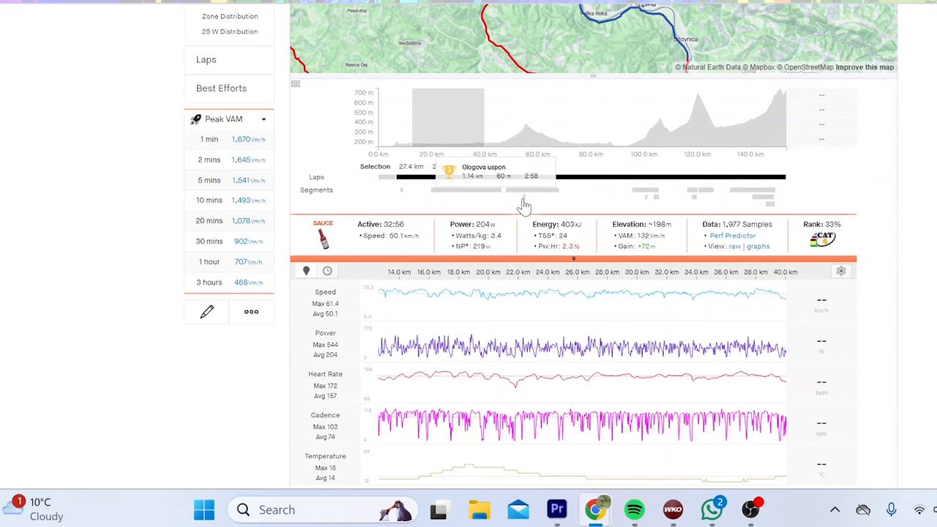
pyautogui.click(522, 192)
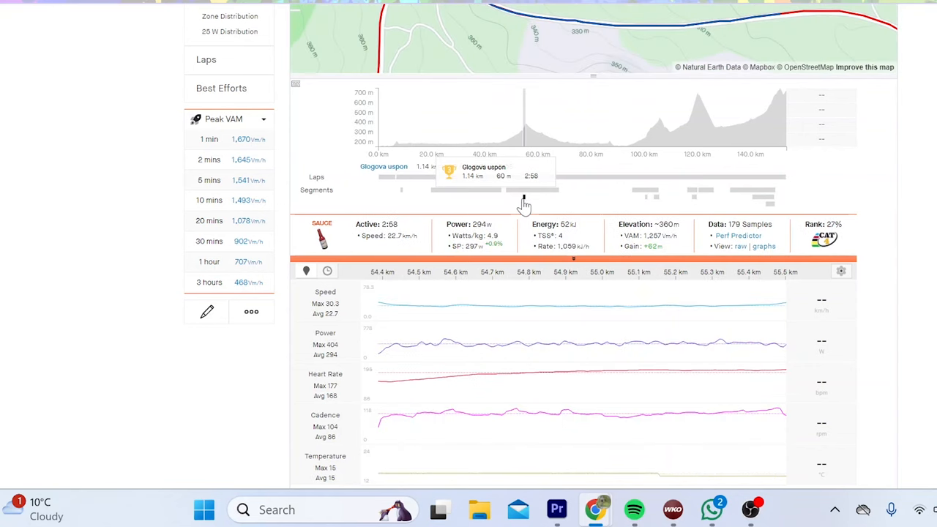
pyautogui.moveTo(649, 308)
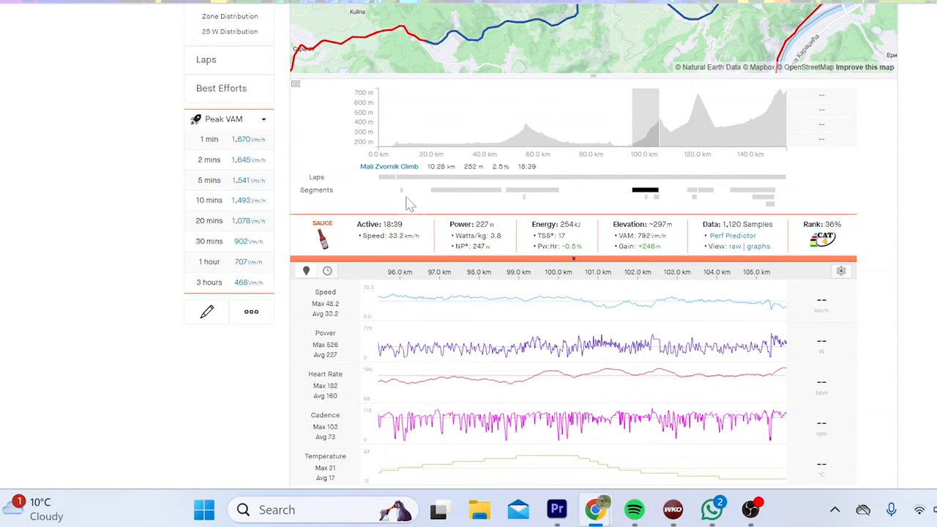
pyautogui.moveTo(680, 407)
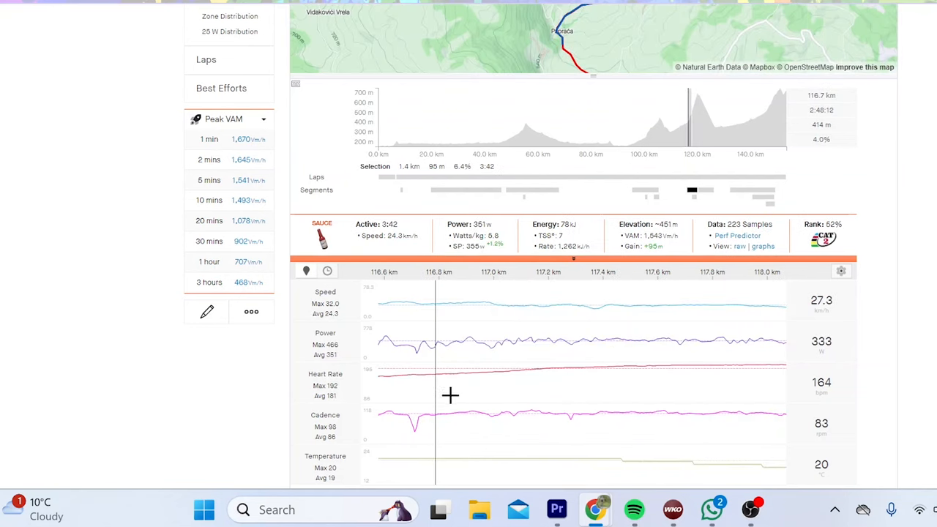
pyautogui.moveTo(723, 409)
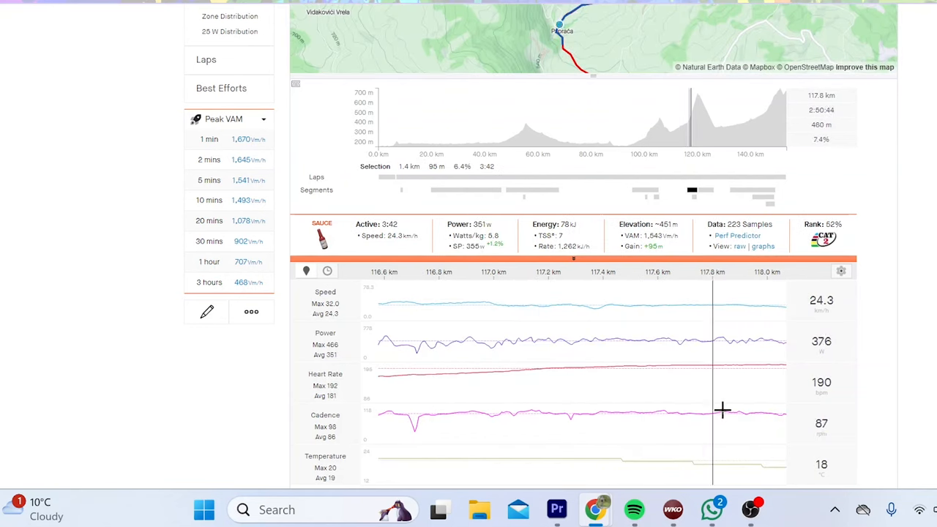
pyautogui.moveTo(690, 197)
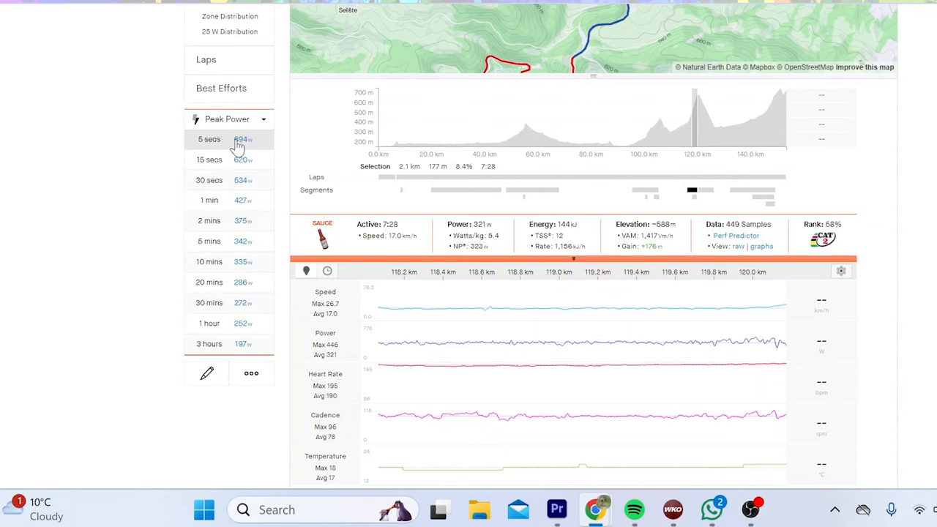
# Examine the 335 W ten-minute peak, then plot the race's Power Curve against six weeks.
pyautogui.click(209, 261)
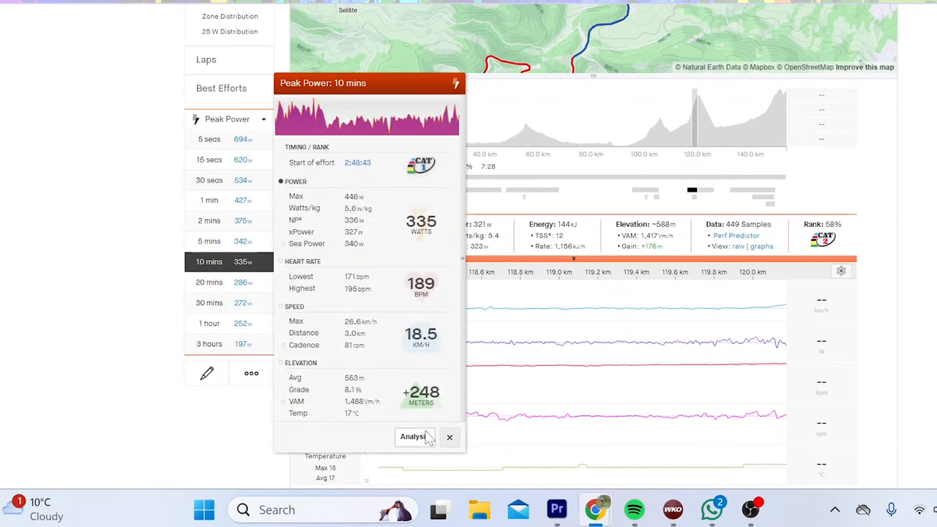
pyautogui.click(450, 436)
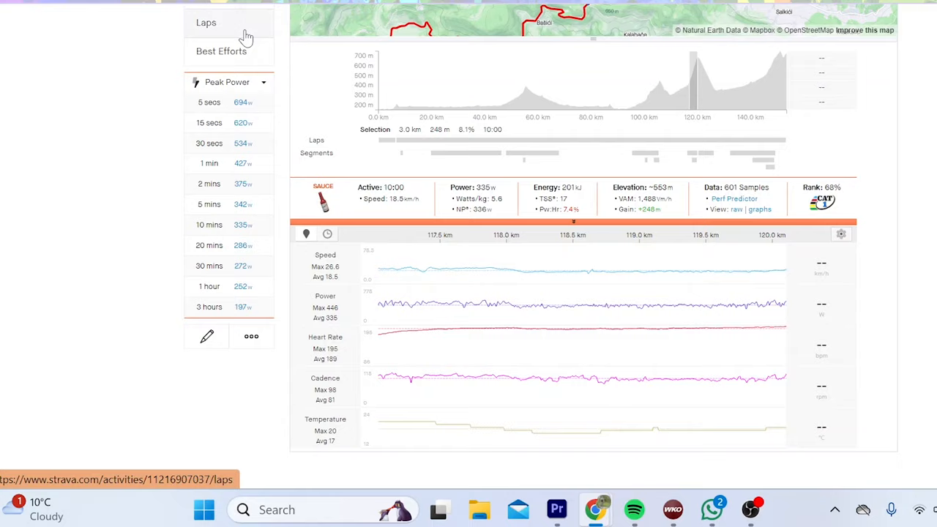
pyautogui.click(221, 34)
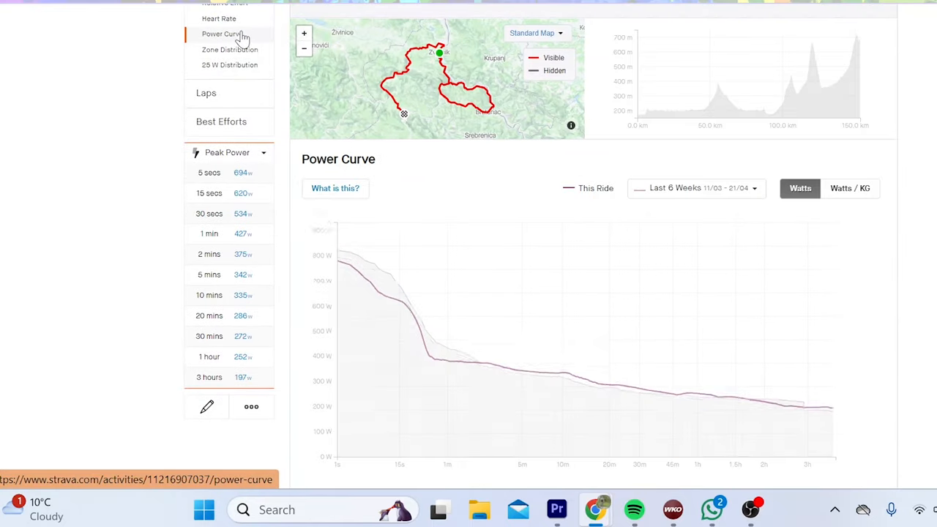
pyautogui.moveTo(551, 333)
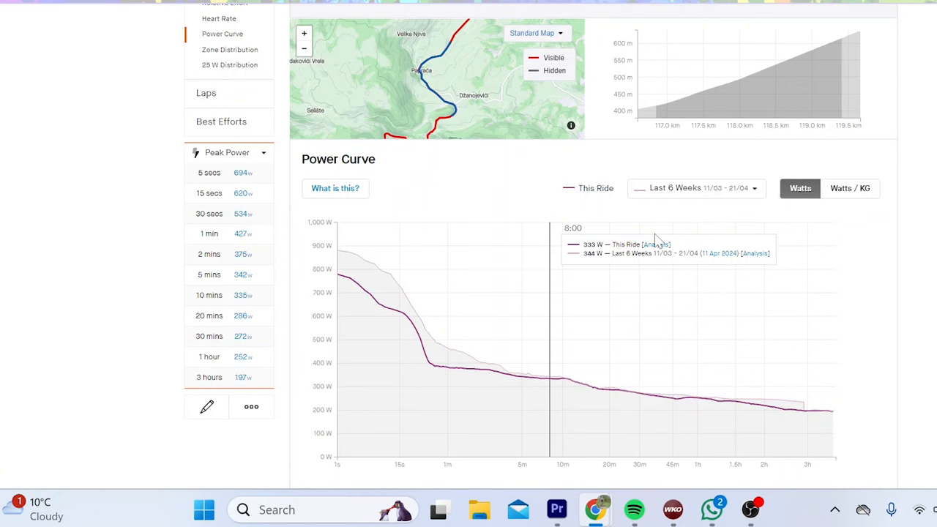
pyautogui.moveTo(531, 256)
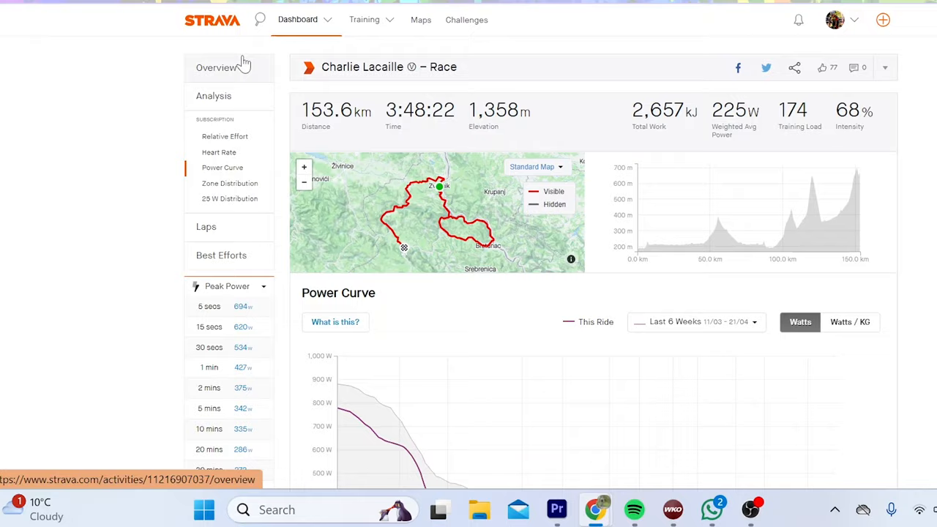
# Open Belgrade Banjaluka stage 3 and narrow its analysis to the Dobrun-Bijelo Brdo climb.
pyautogui.click(216, 67)
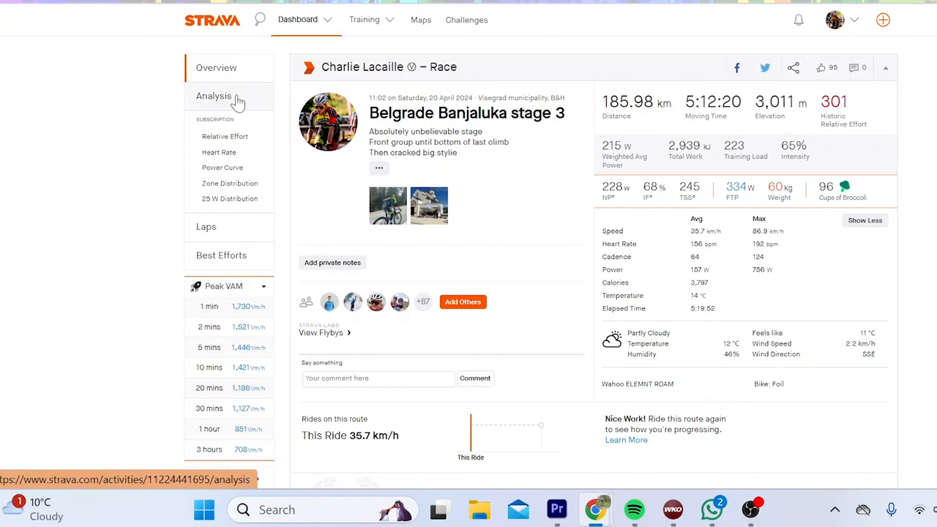
pyautogui.click(213, 96)
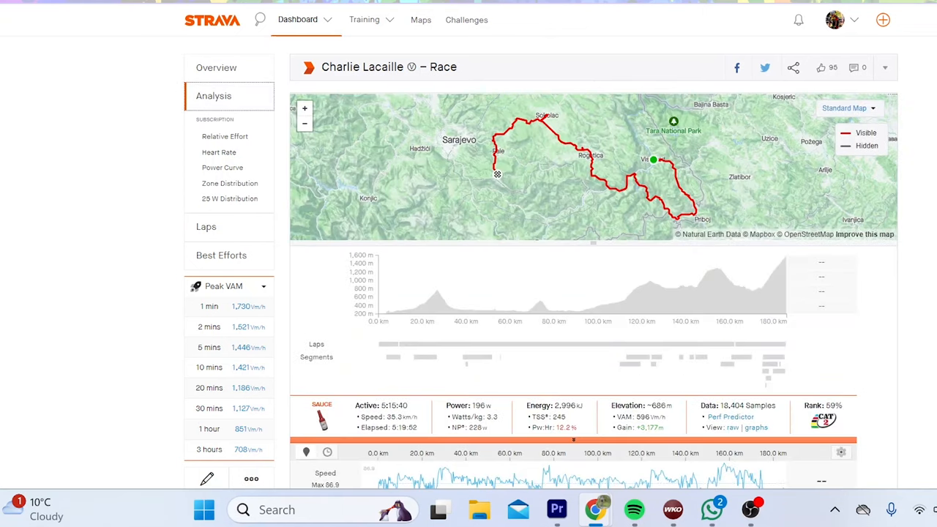
pyautogui.scroll(-3)
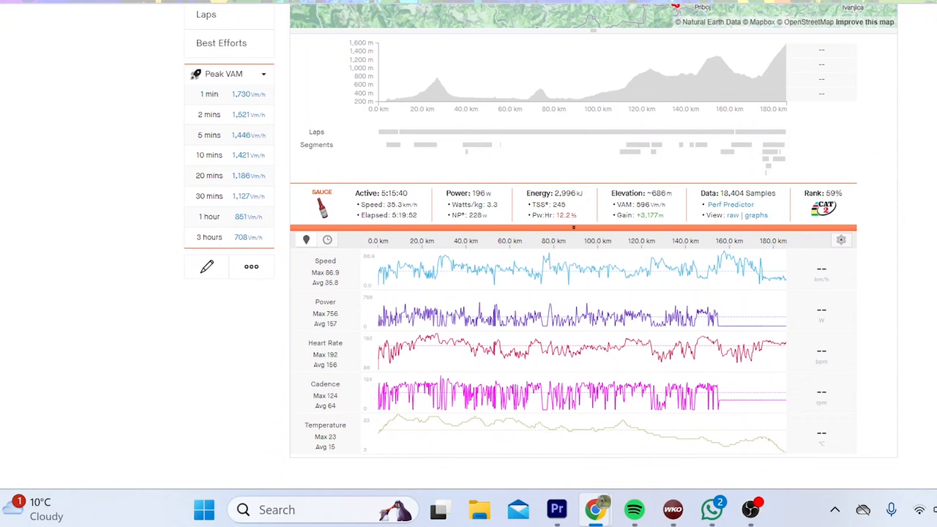
pyautogui.click(416, 144)
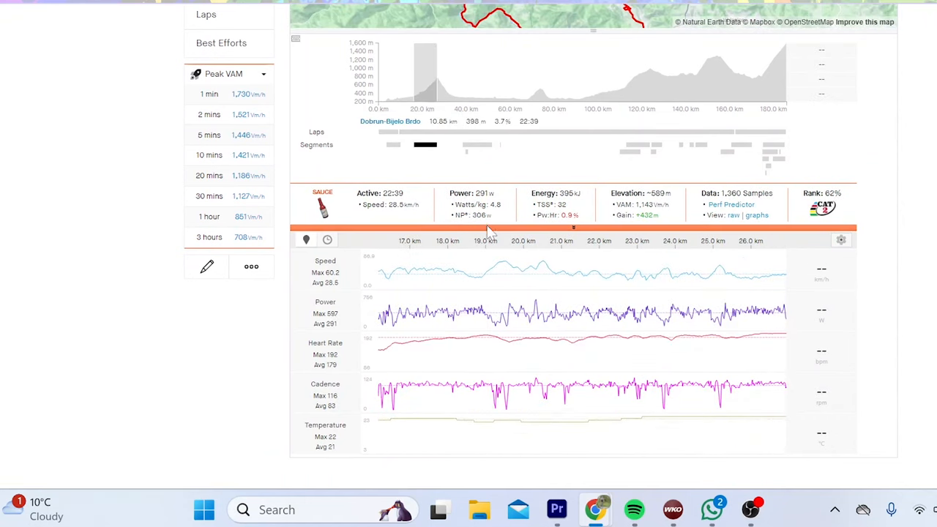
pyautogui.moveTo(848, 363)
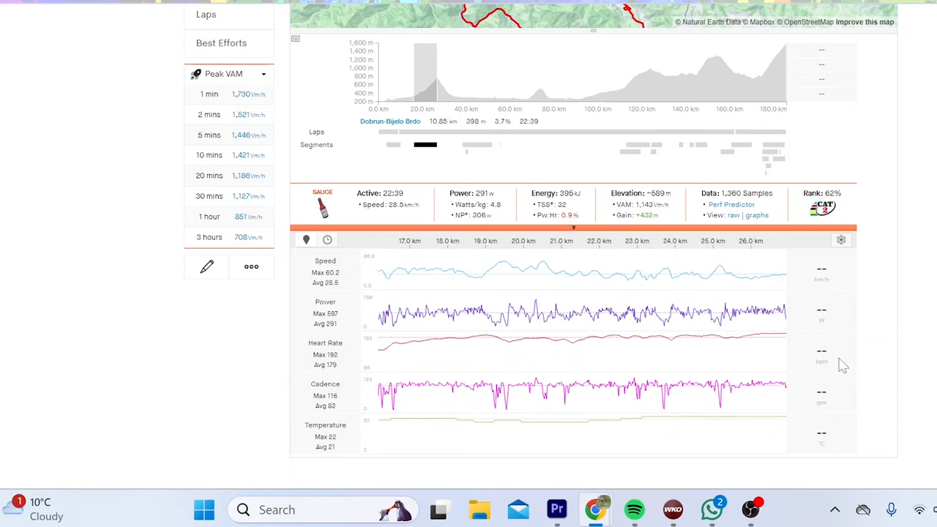
pyautogui.moveTo(725, 371)
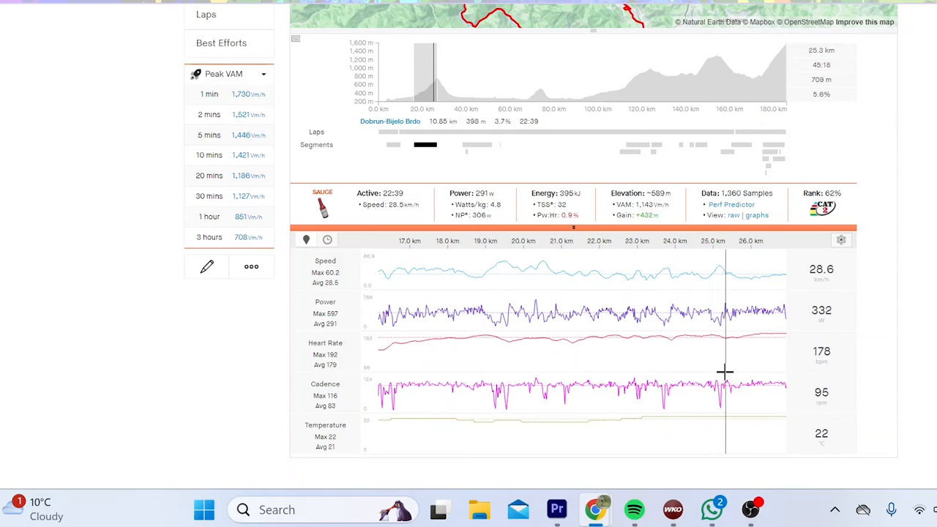
pyautogui.moveTo(732, 366)
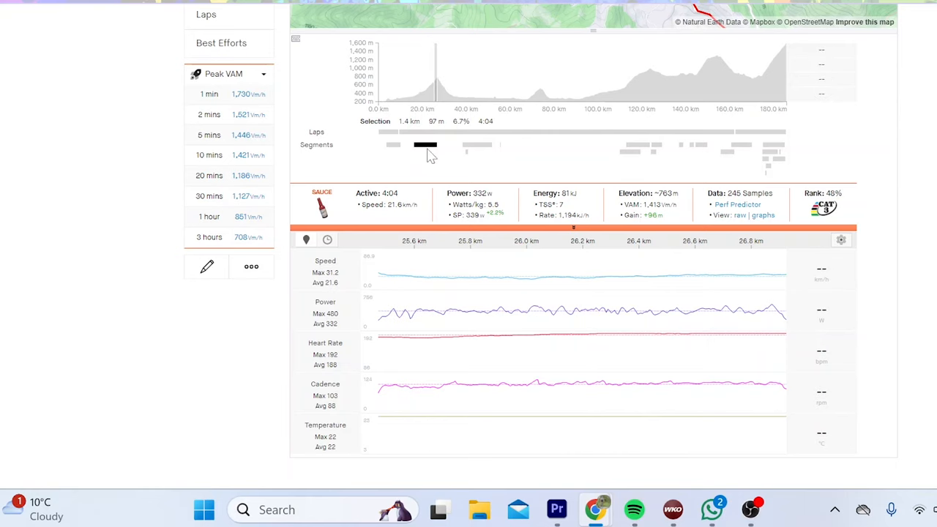
pyautogui.moveTo(423, 150)
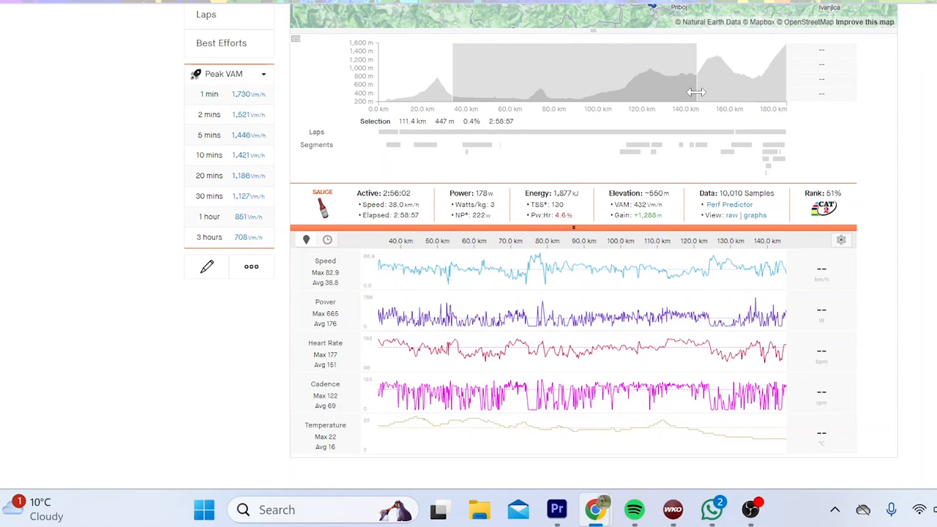
pyautogui.moveTo(660, 359)
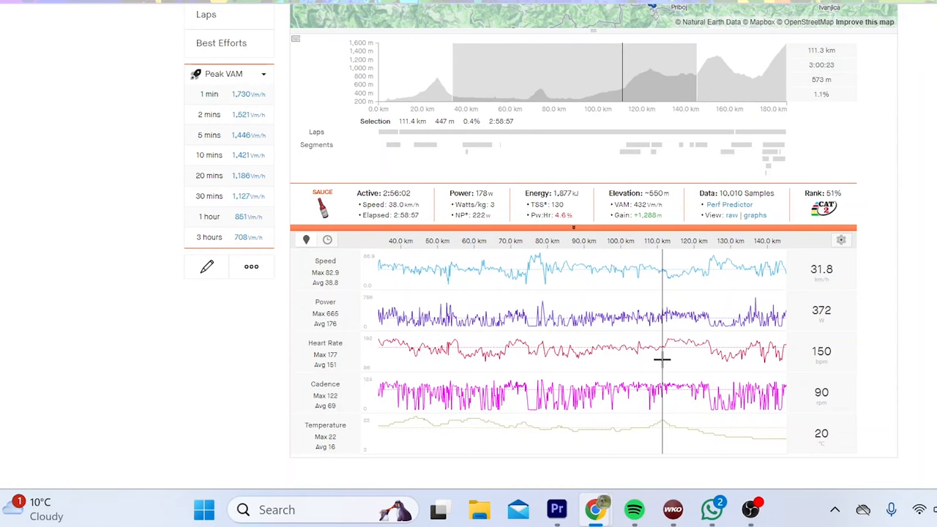
pyautogui.moveTo(699, 170)
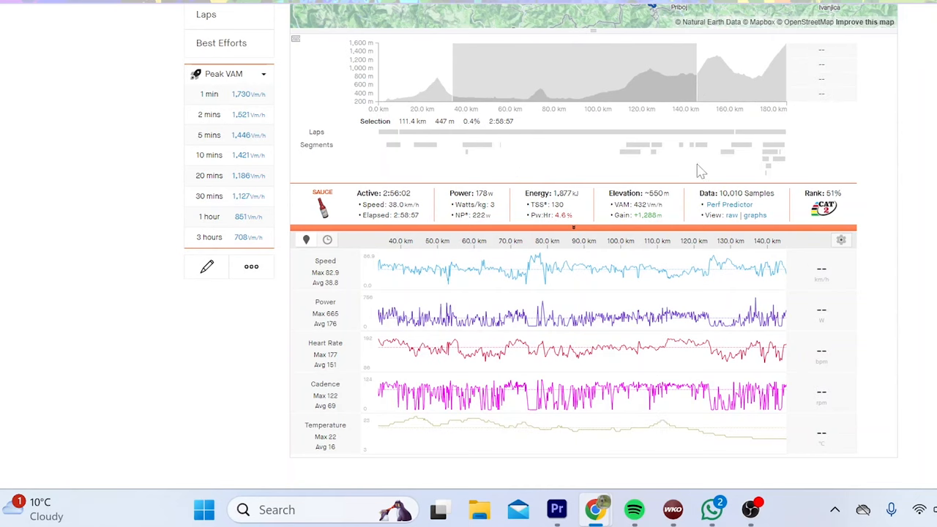
# Select lap 2, then the raskrsnica - podromanija segment, then the 4.9 km, 7% climb.
pyautogui.click(691, 132)
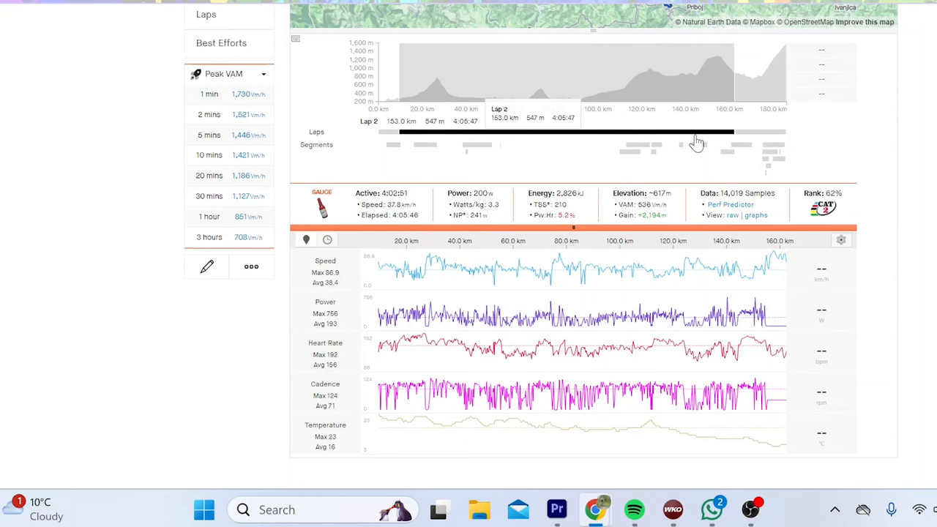
pyautogui.moveTo(734, 368)
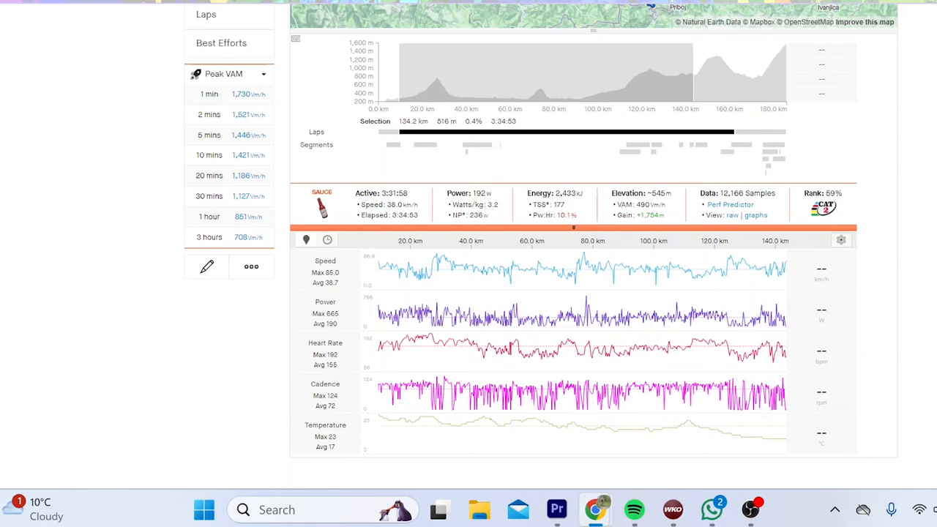
pyautogui.moveTo(695, 150)
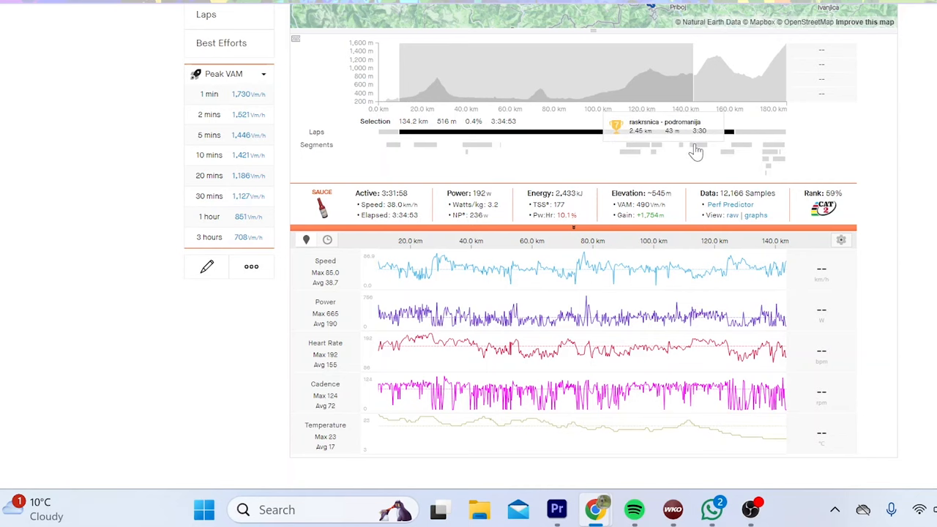
pyautogui.click(683, 144)
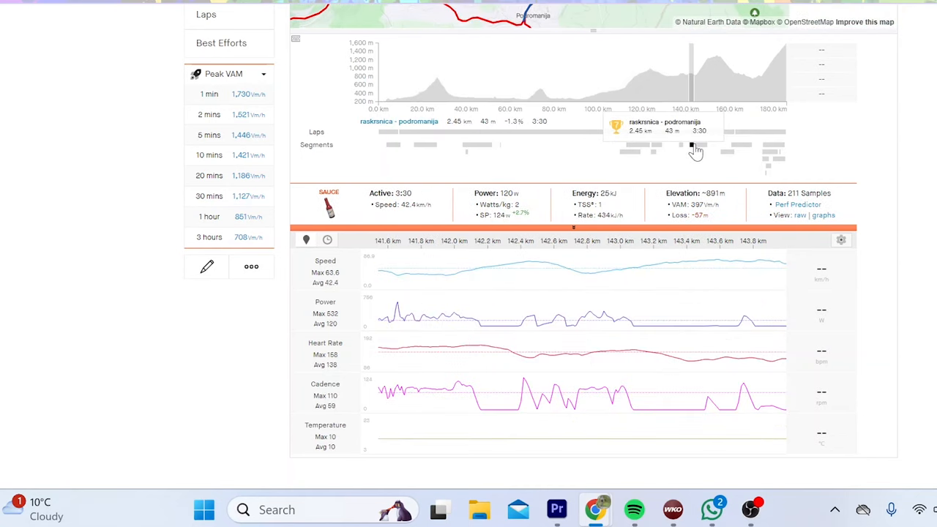
pyautogui.click(695, 146)
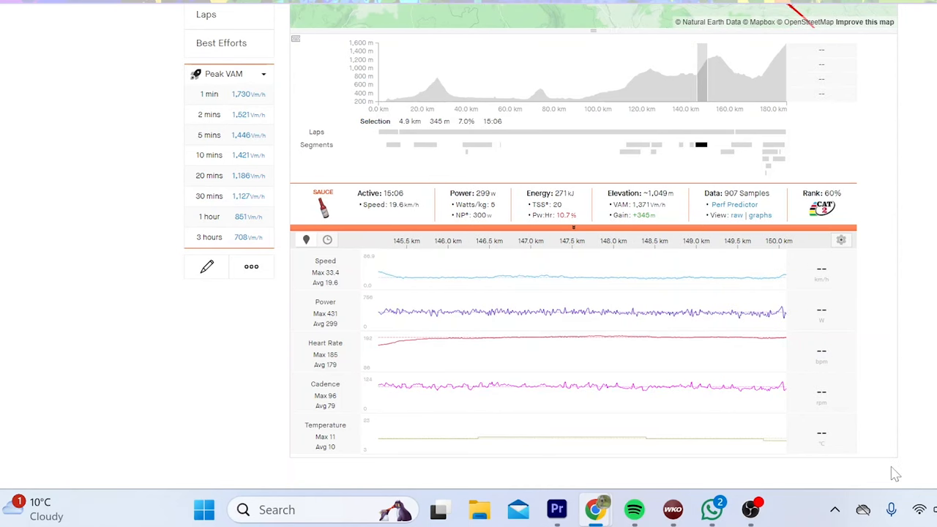
pyautogui.moveTo(796, 356)
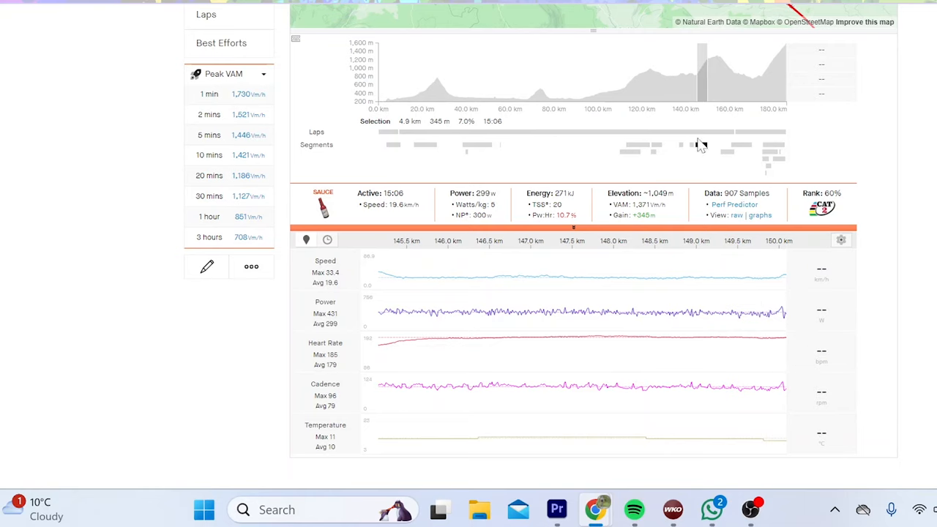
pyautogui.moveTo(676, 358)
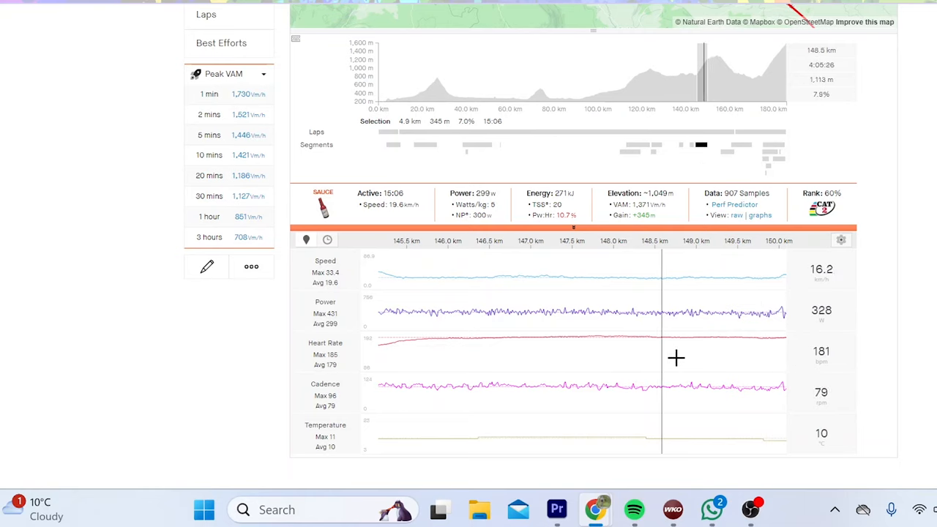
pyautogui.moveTo(693, 353)
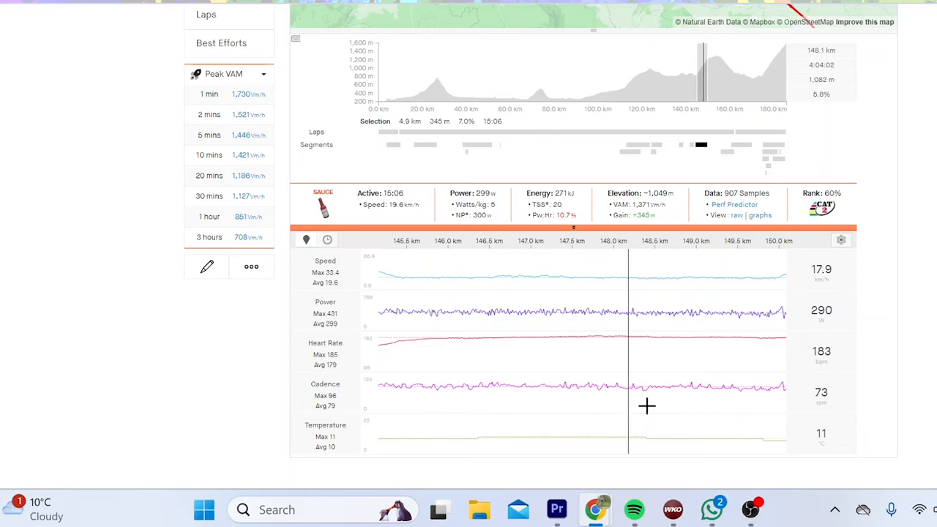
pyautogui.moveTo(626, 375)
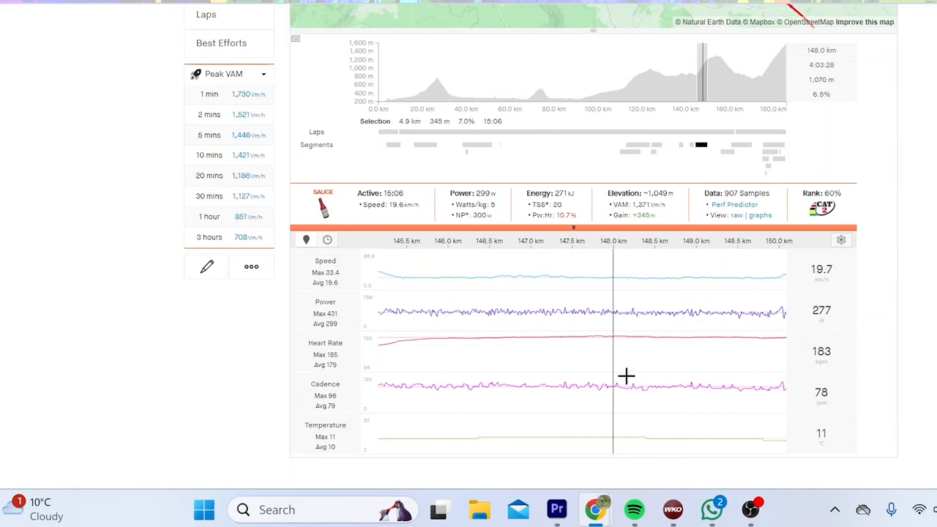
pyautogui.moveTo(633, 371)
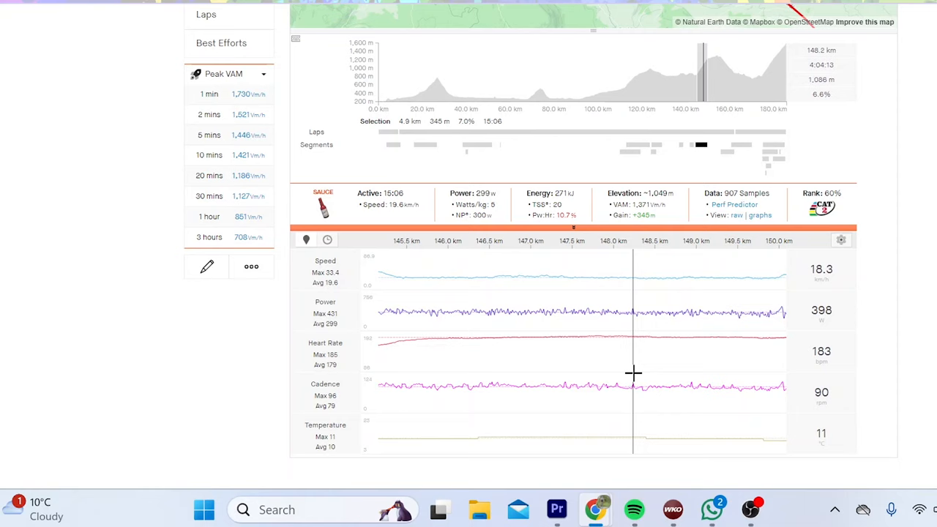
pyautogui.moveTo(637, 370)
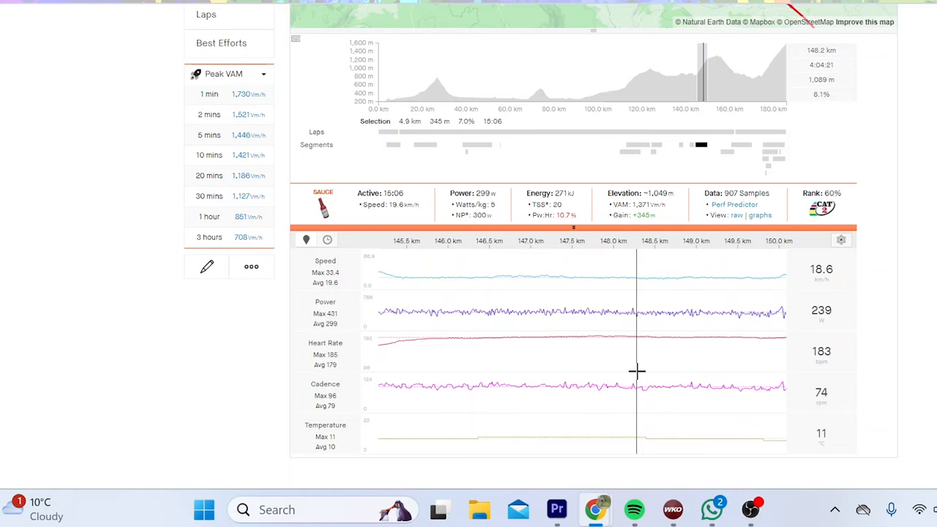
pyautogui.moveTo(708, 96)
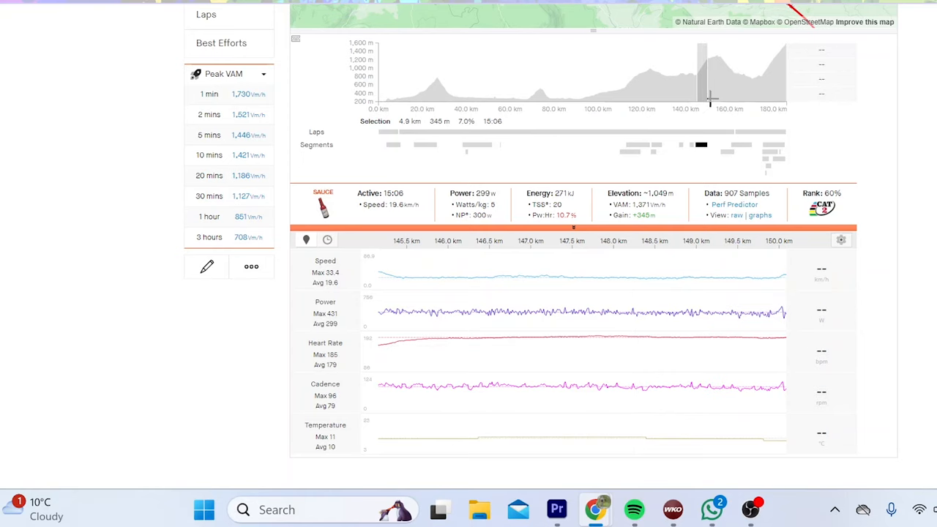
pyautogui.moveTo(704, 145)
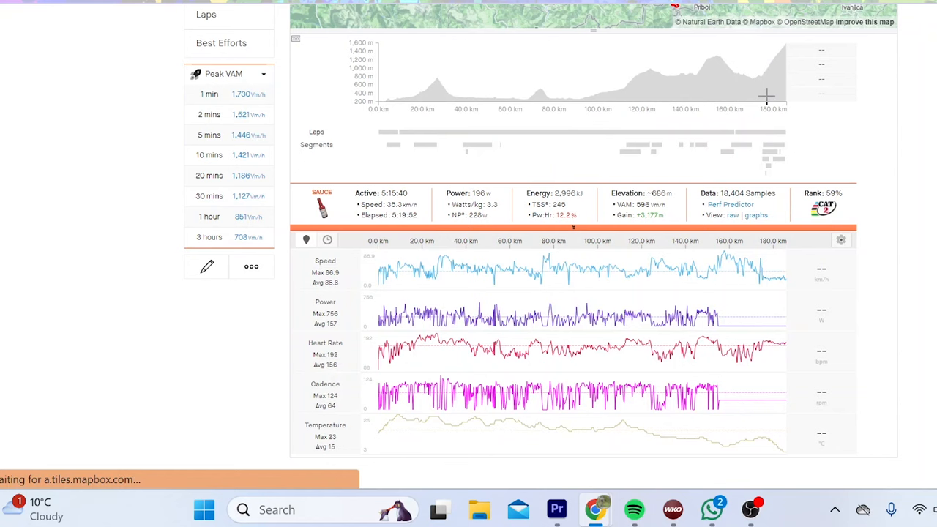
# Select the final 16.9 km stretch of the elevation profile, roughly 168–186 km.
pyautogui.moveTo(746, 73); pyautogui.dragTo(787, 95)
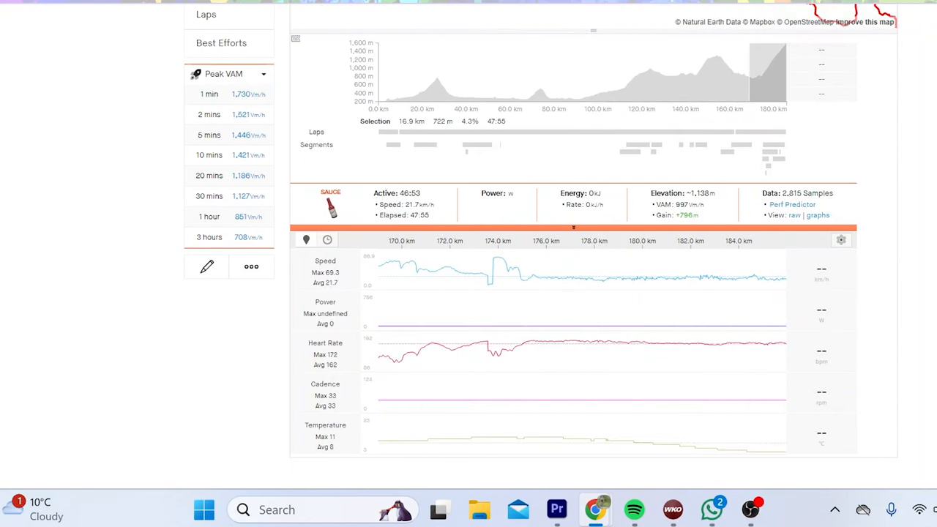
pyautogui.moveTo(524, 360)
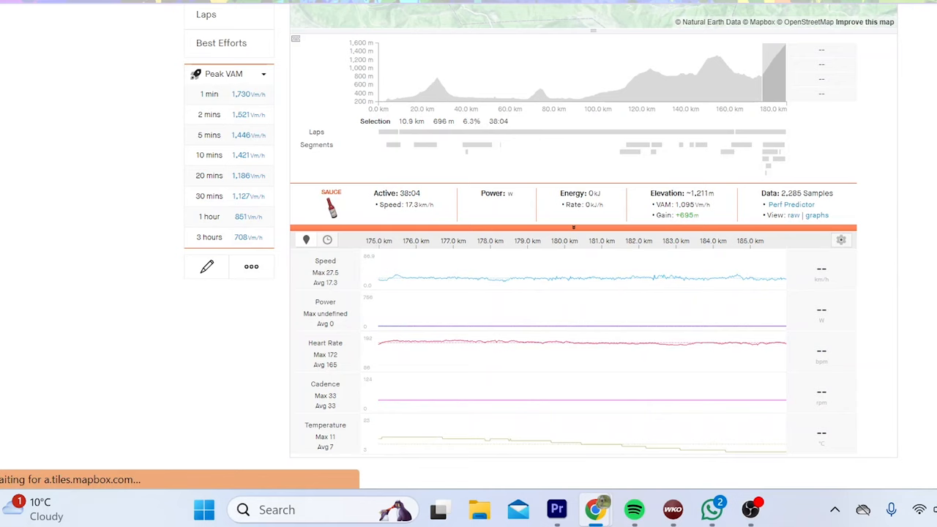
pyautogui.moveTo(514, 278)
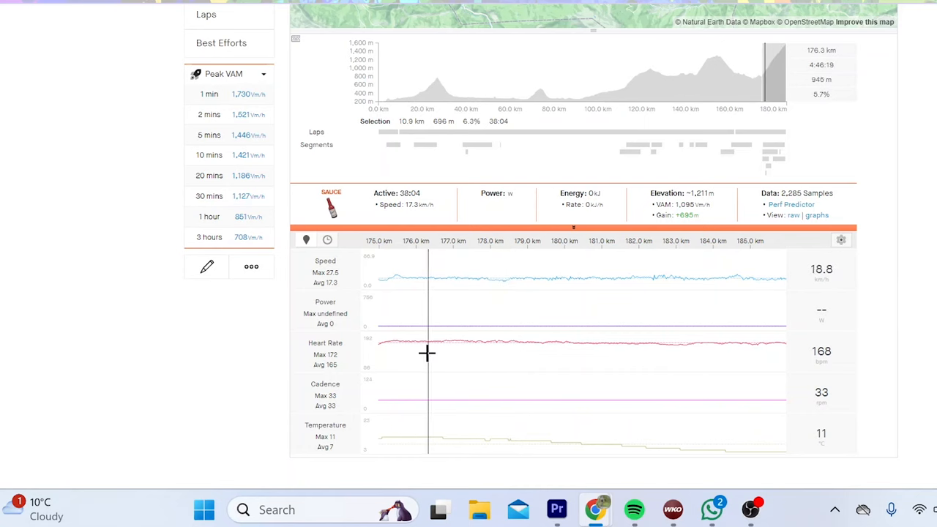
pyautogui.moveTo(770, 336)
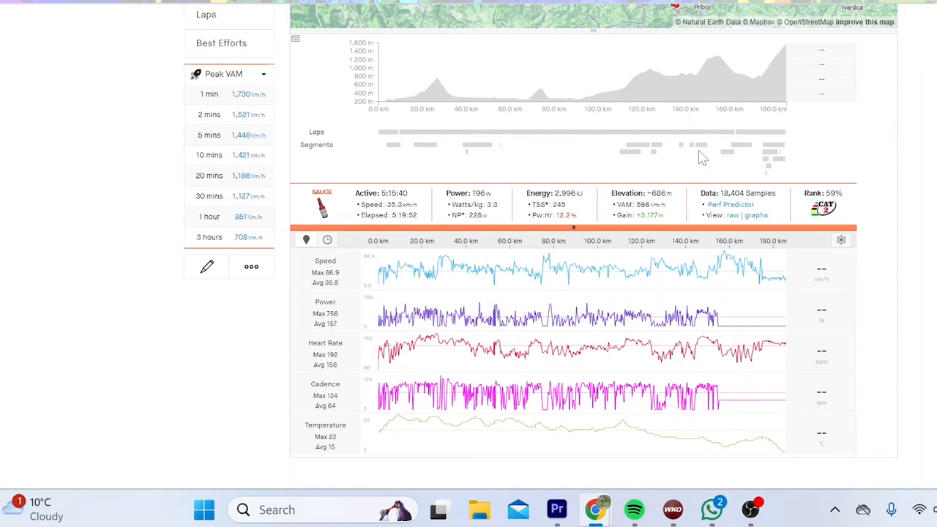
pyautogui.moveTo(698, 150)
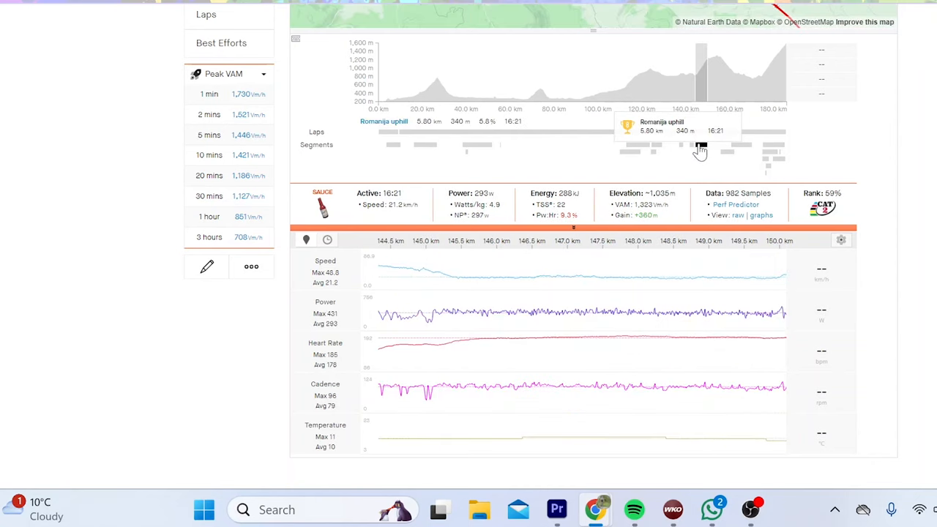
pyautogui.moveTo(435, 264)
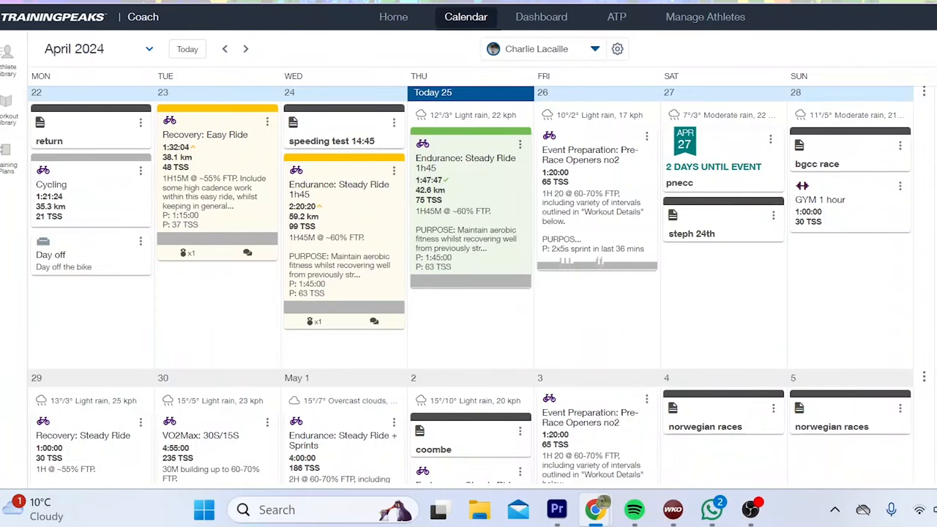
# Advance the calendar to May 2024 and scroll through its weeks to the 14th's 20-minute test.
pyautogui.click(246, 50)
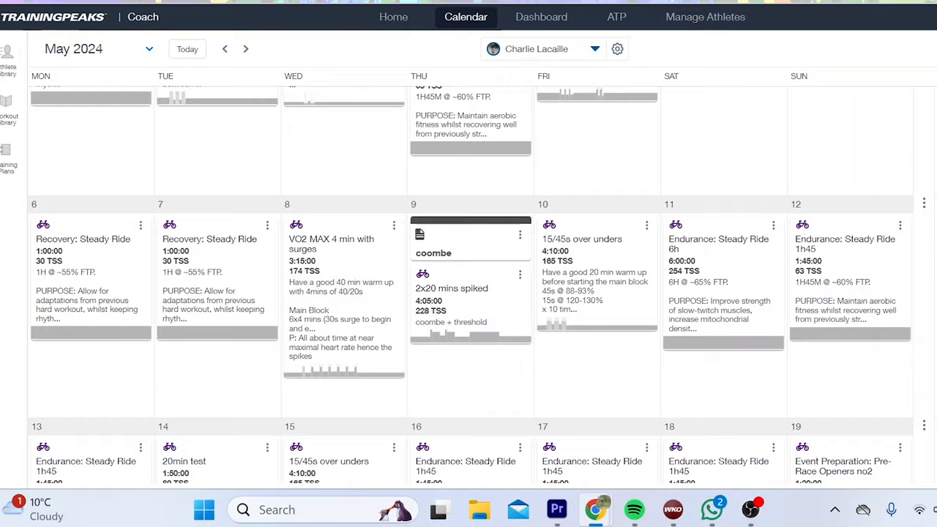
pyautogui.scroll(3)
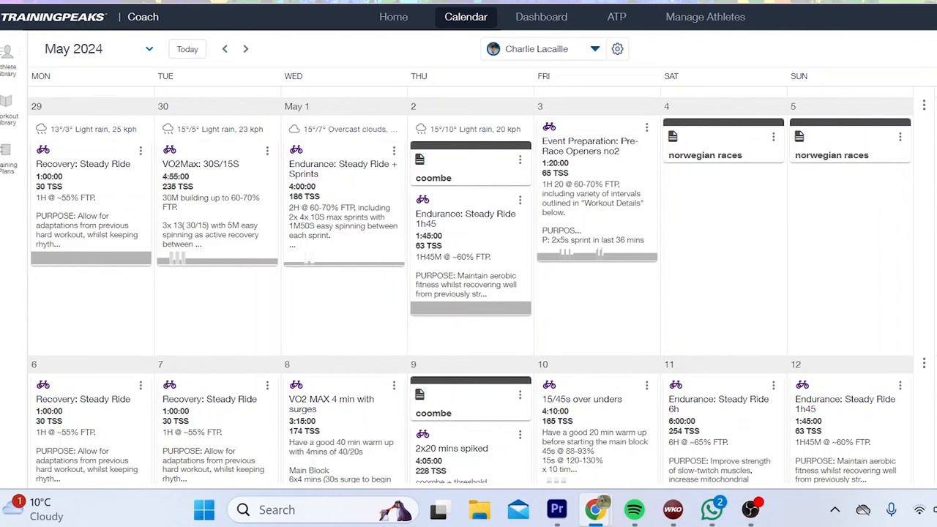
pyautogui.scroll(-3)
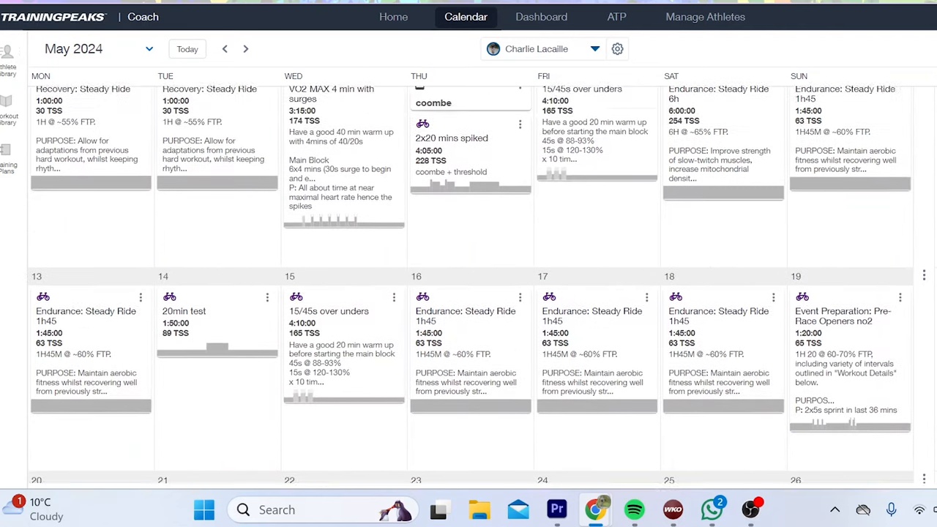
pyautogui.scroll(-3)
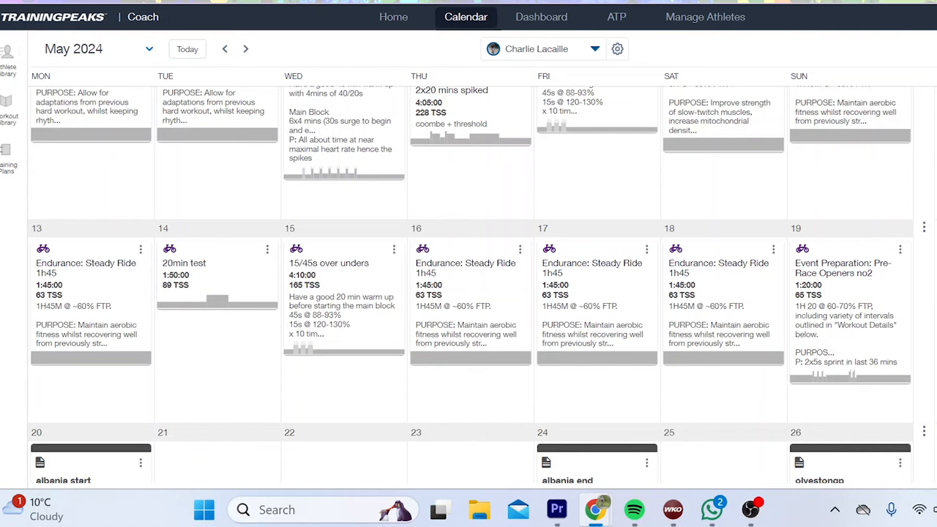
pyautogui.scroll(-3)
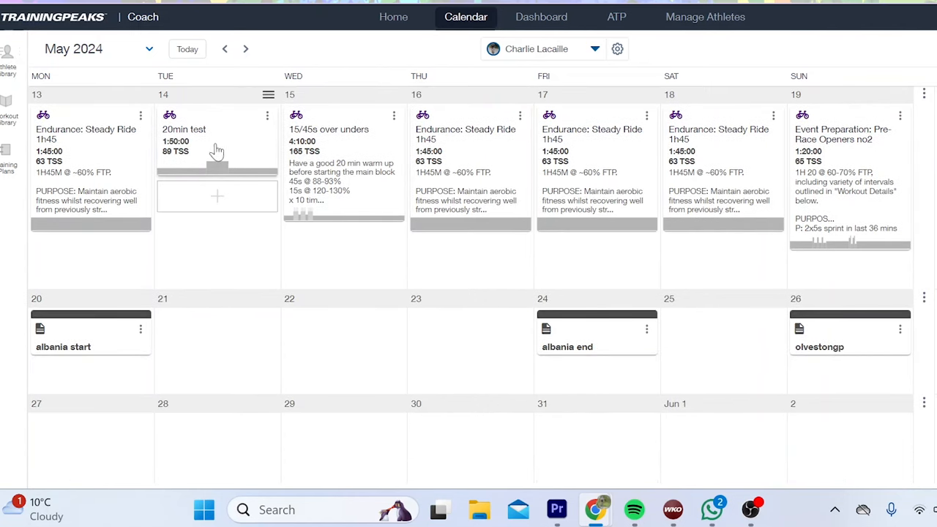
pyautogui.moveTo(215, 149)
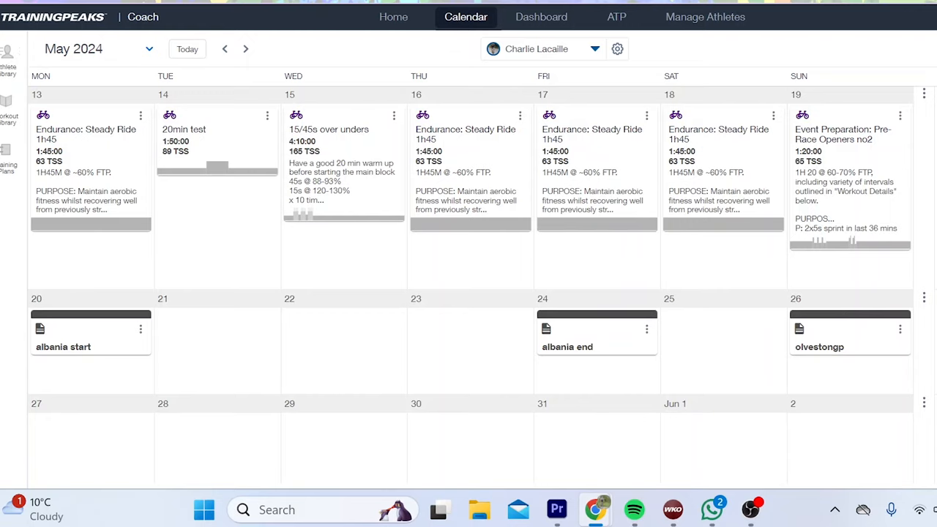
# Return to the full race analysis: 5:15:40 active, 196 W average, 245 TSS.
pyautogui.click(226, 49)
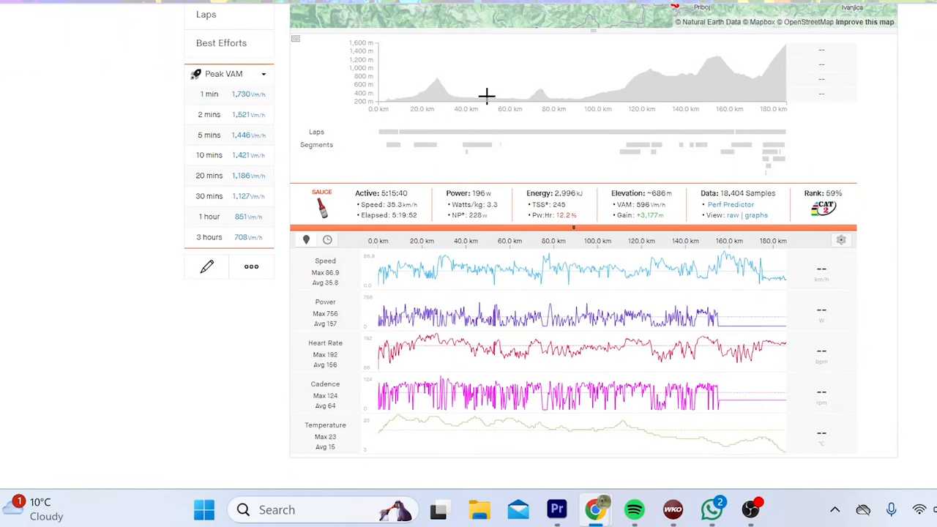
pyautogui.moveTo(423, 150)
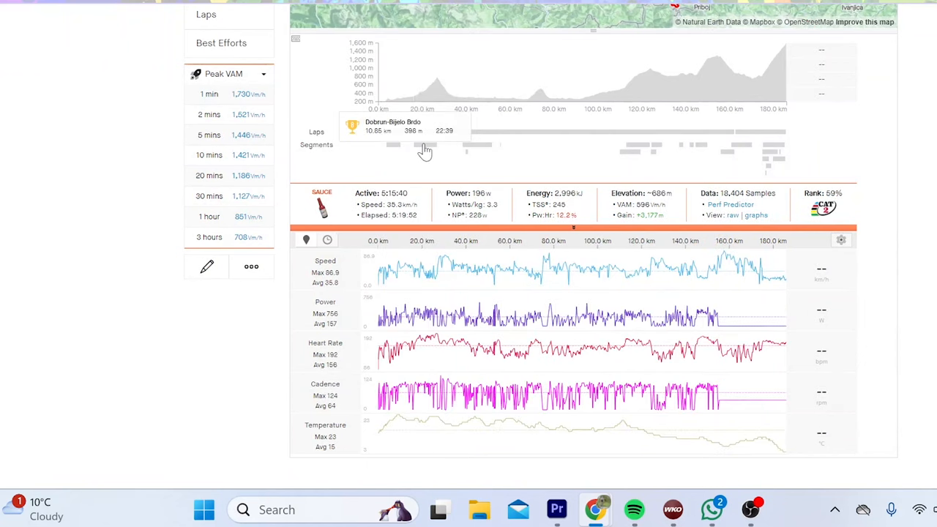